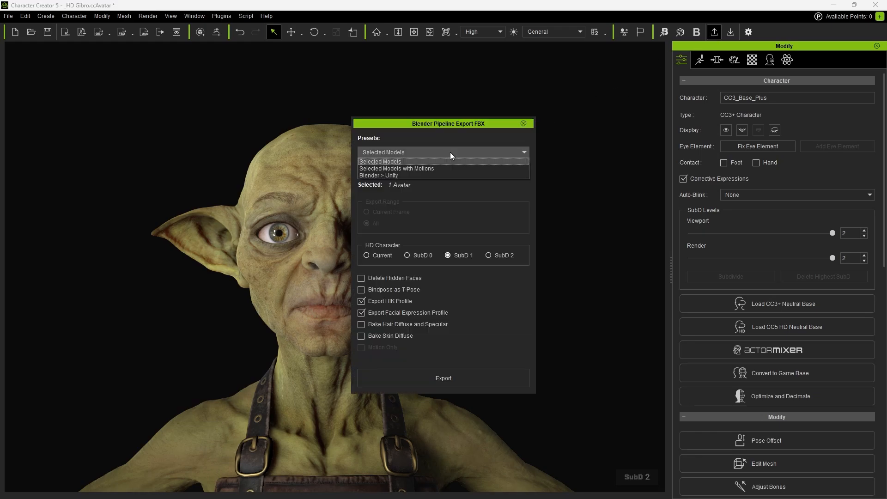
- Choose the Selected Models preset for HD Gibro's Blender Pipeline export
left_click(488, 255)
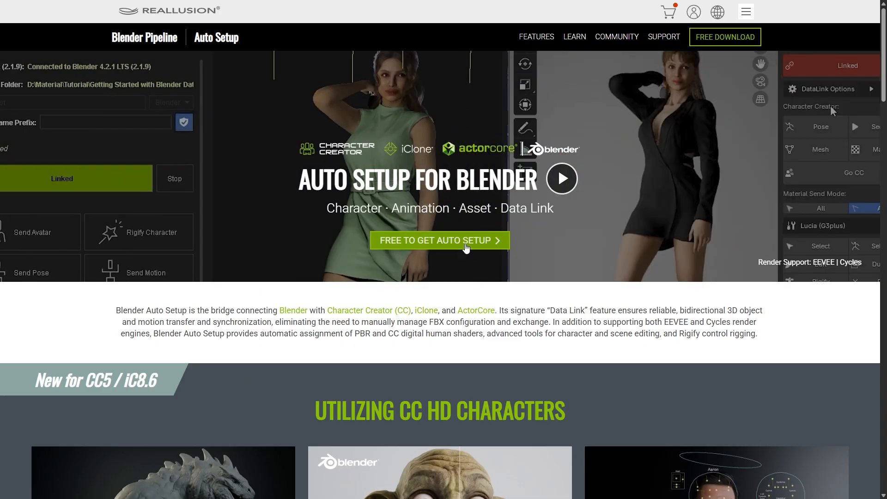
- Get the free Auto Setup for Blender add-on from the Reallusion page
left_click(439, 240)
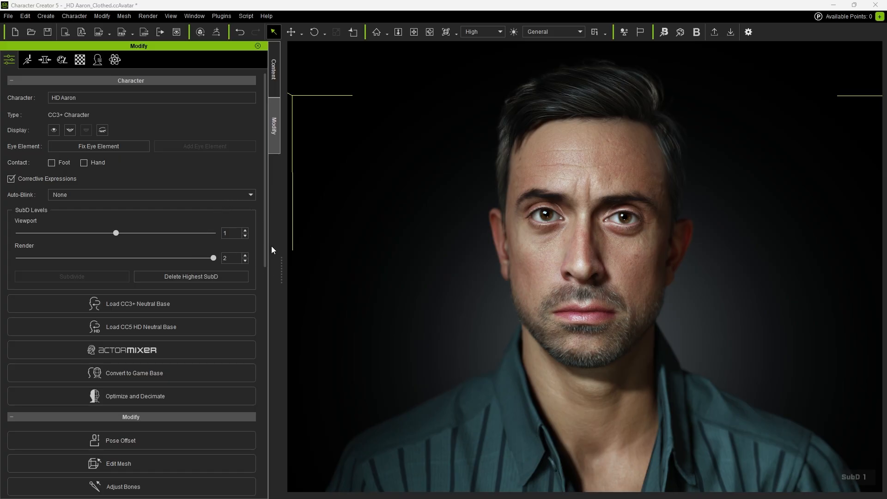
mouse_move(569, 267)
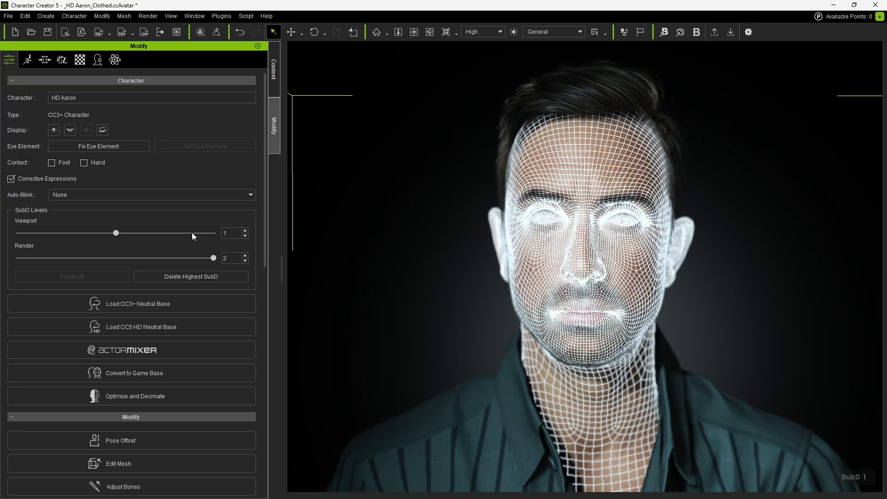
- Raise HD Aaron's viewport SubD level from 1 to 2 to match the render level
left_click_drag(116, 232, 214, 233)
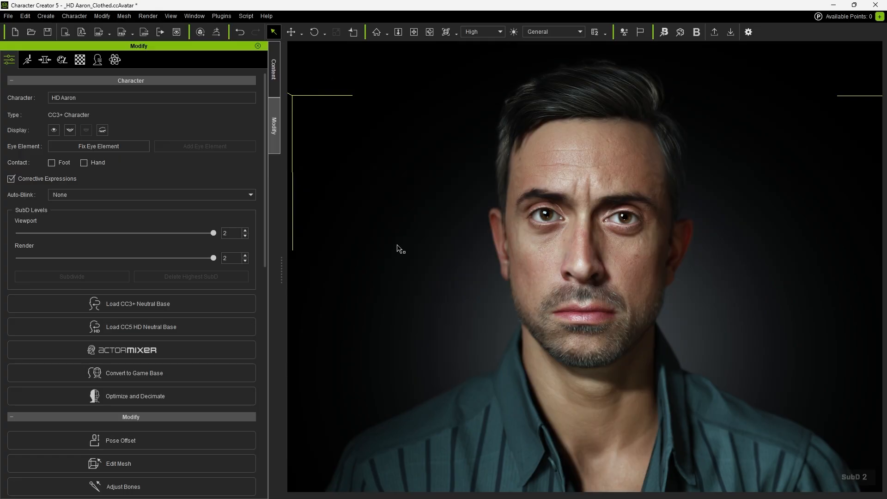
left_click(273, 63)
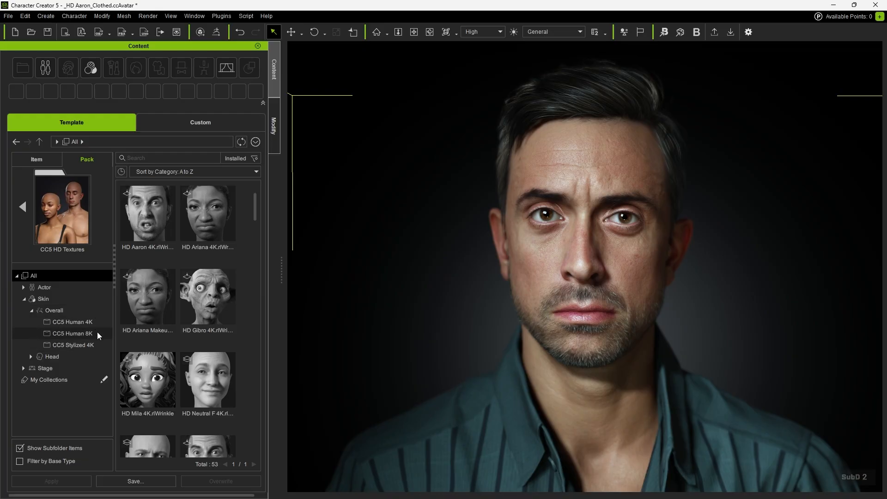
- Apply the HD Aaron_8K skin from the CC5 Human 8K skin collection
left_click(73, 322)
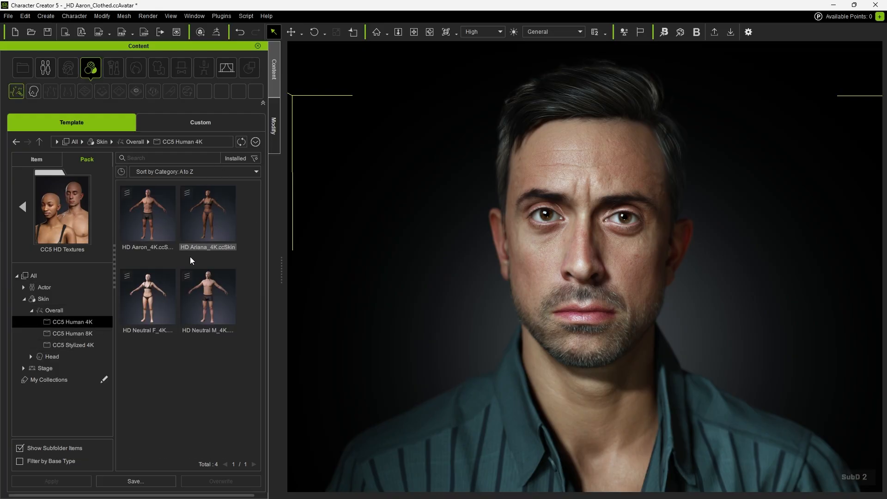
left_click(72, 333)
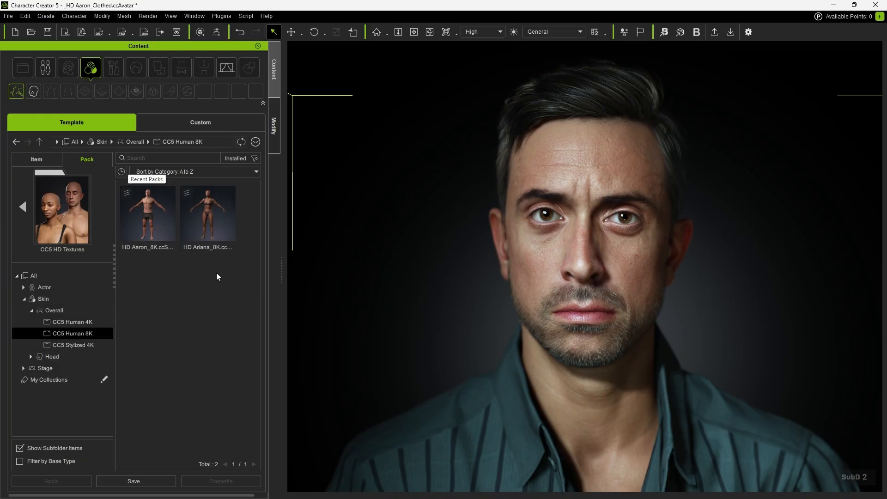
double_click(146, 211)
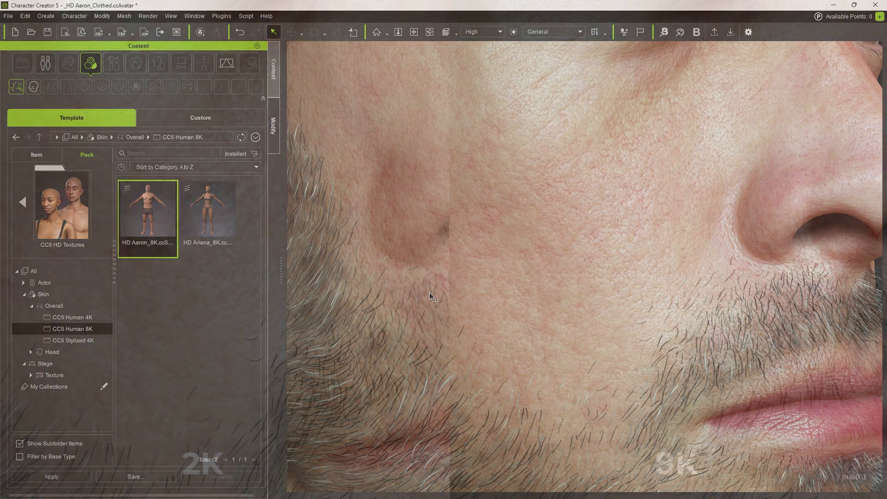
left_click(221, 16)
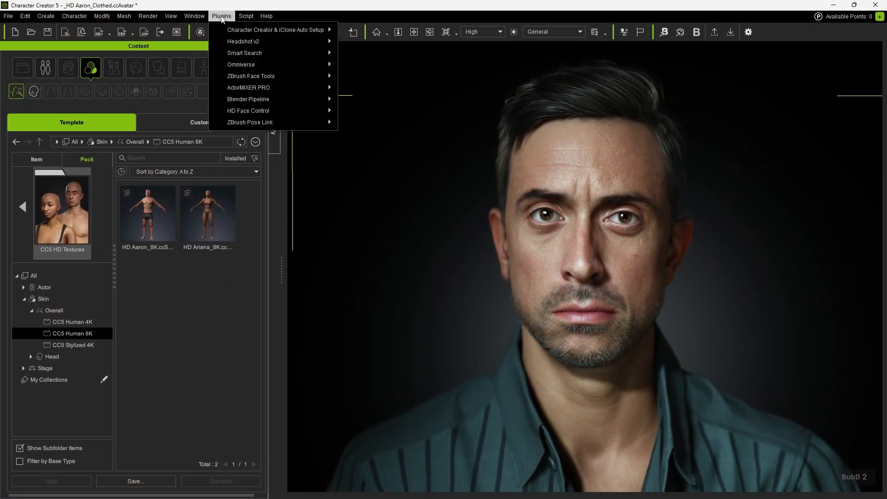
mouse_move(247, 99)
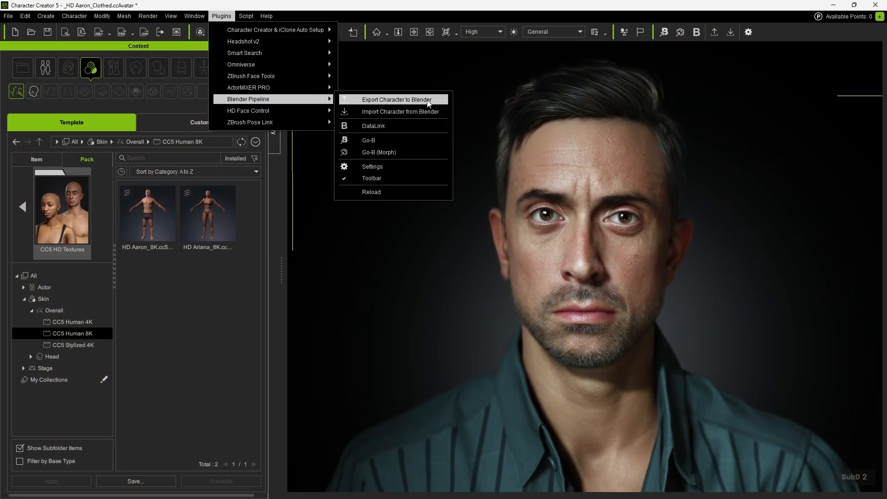
- Export HD Aaron to Blender with the Selected Models preset at SubD 2
left_click(396, 99)
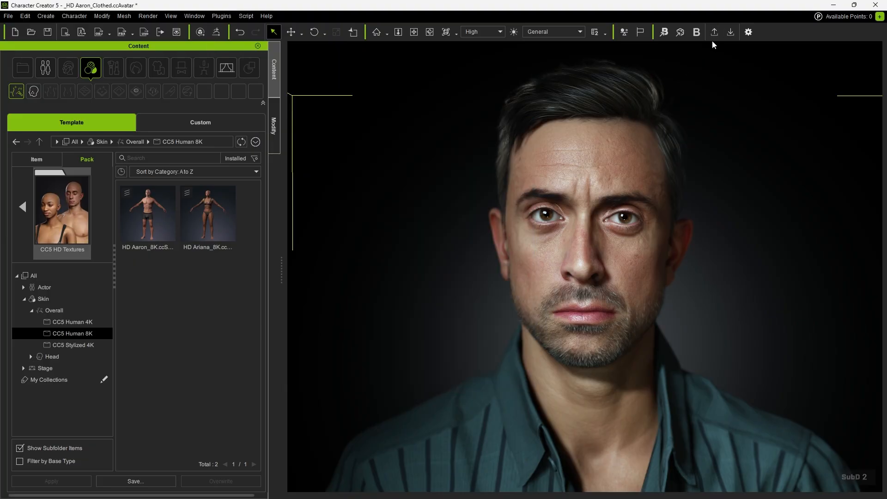
left_click(713, 32)
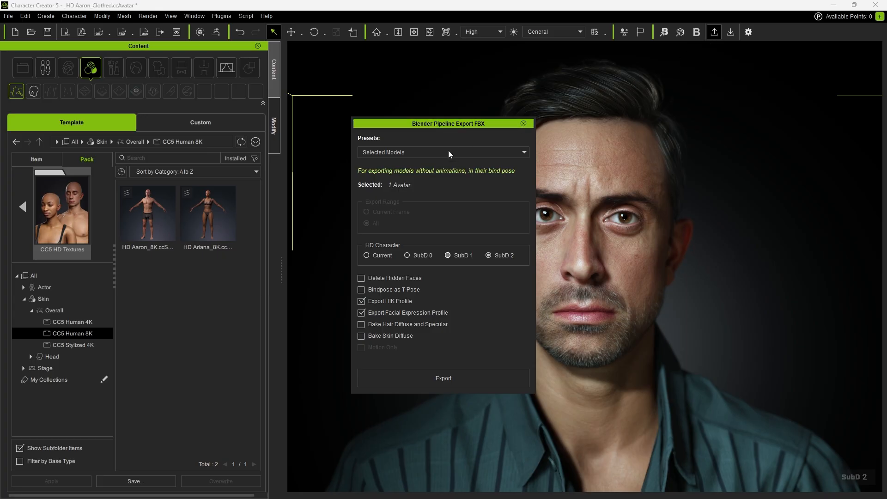
left_click(443, 152)
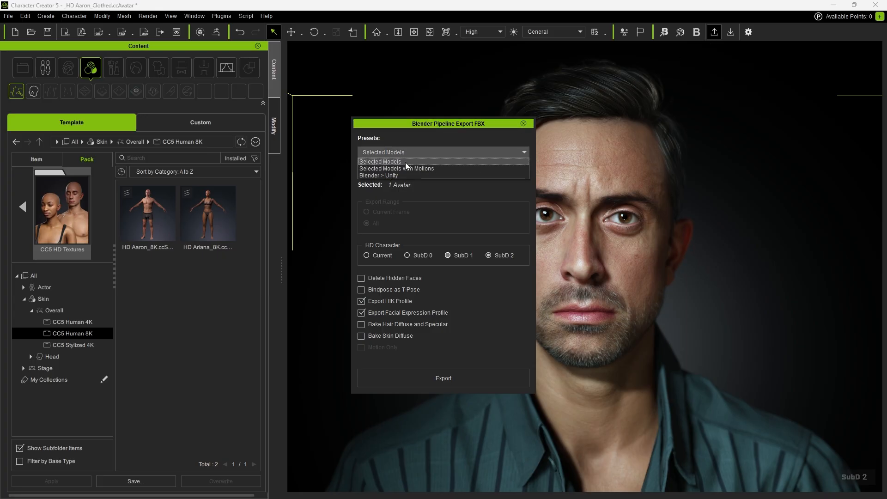
left_click(379, 161)
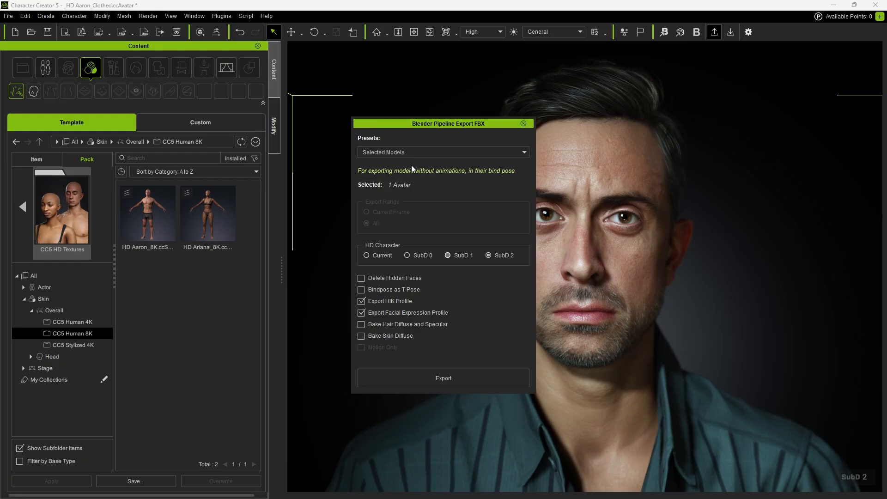
left_click(448, 255)
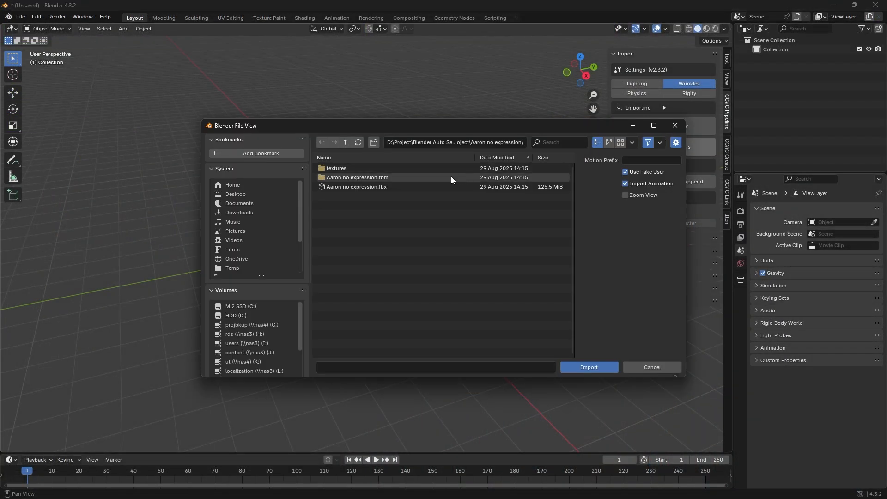
- Import the Aaron no expression FBX character and show the Scene Tools lighting options
left_click(588, 367)
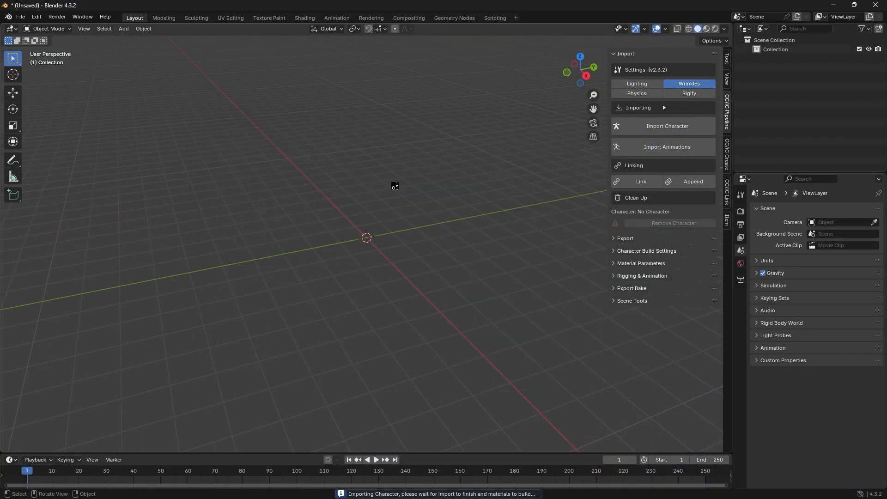
left_click(666, 126)
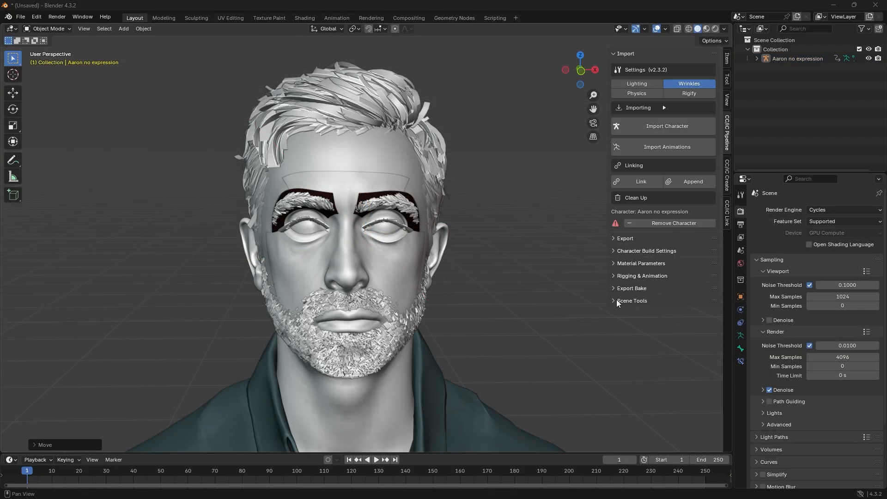
left_click(632, 300)
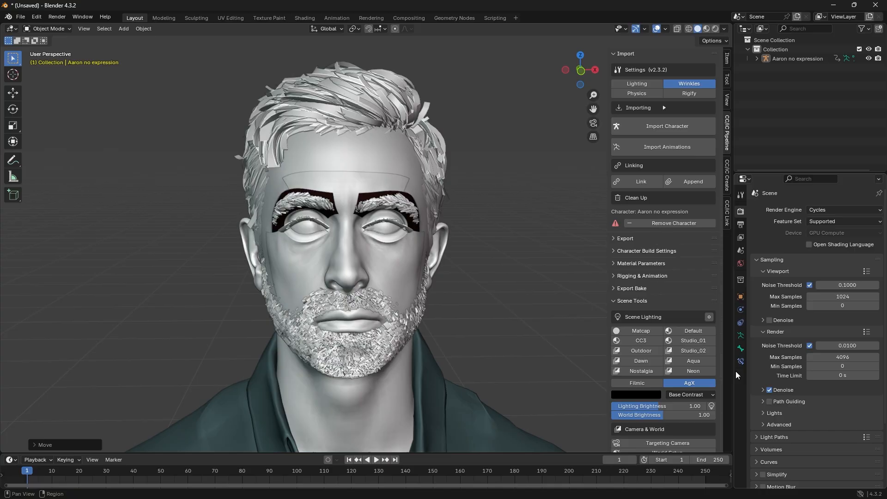
left_click(692, 340)
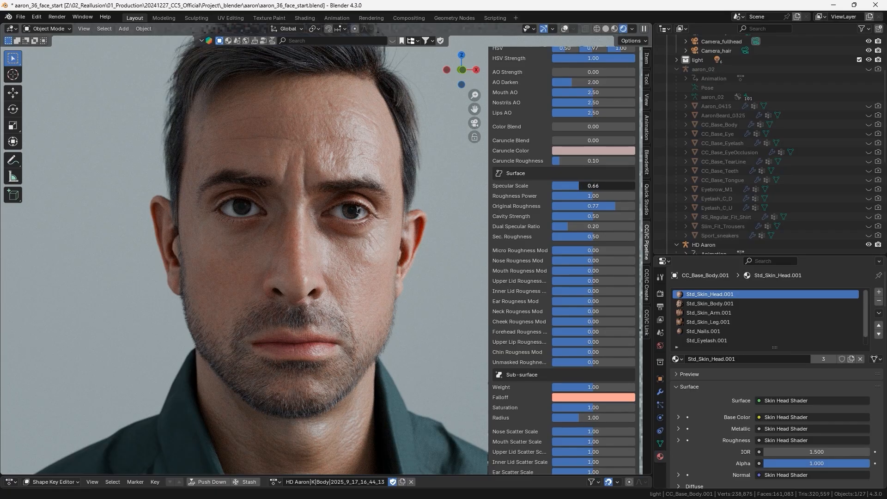
- Set skin specular scale to 0.79 and adjust Classic_Slick_Back hair roughness strength
left_click_drag(592, 184, 565, 185)
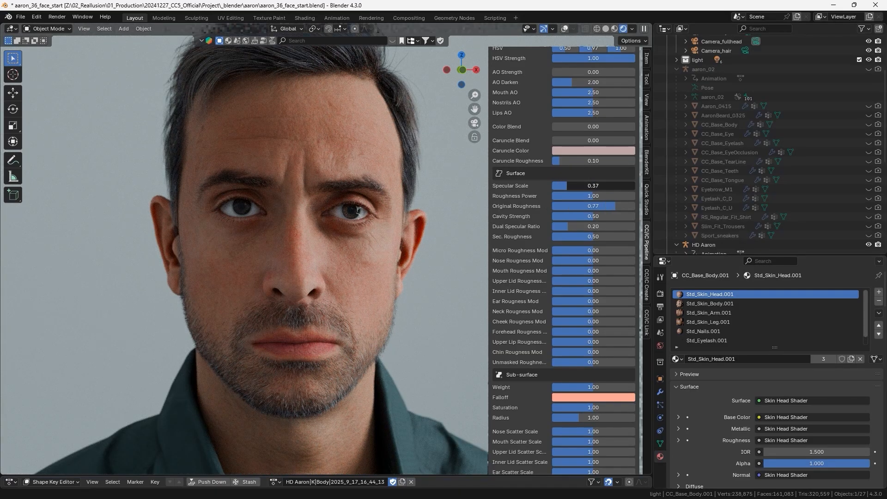
left_click_drag(560, 186, 592, 186)
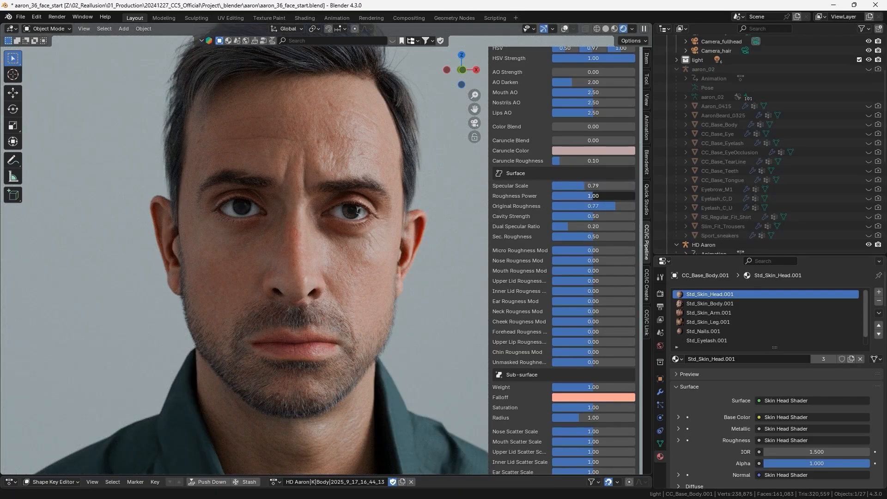
left_click_drag(592, 195, 572, 195)
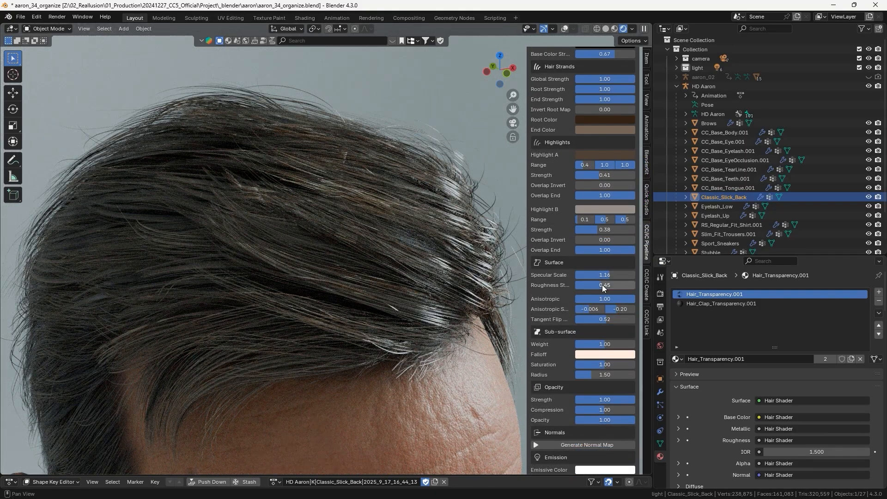
left_click_drag(616, 275, 583, 275)
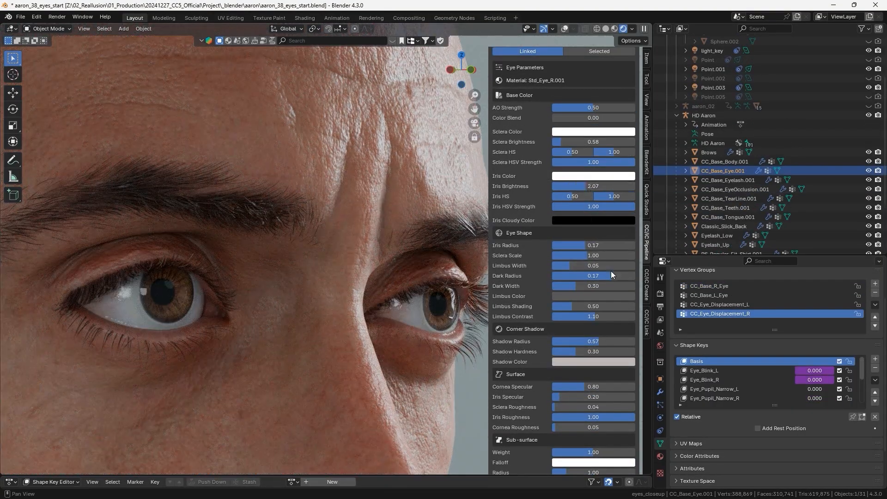
- Give Aaron's eyes dark radius 0.12, pale blue iris, wider corner shadow, sclera normal 0.66
left_click_drag(594, 275, 565, 276)
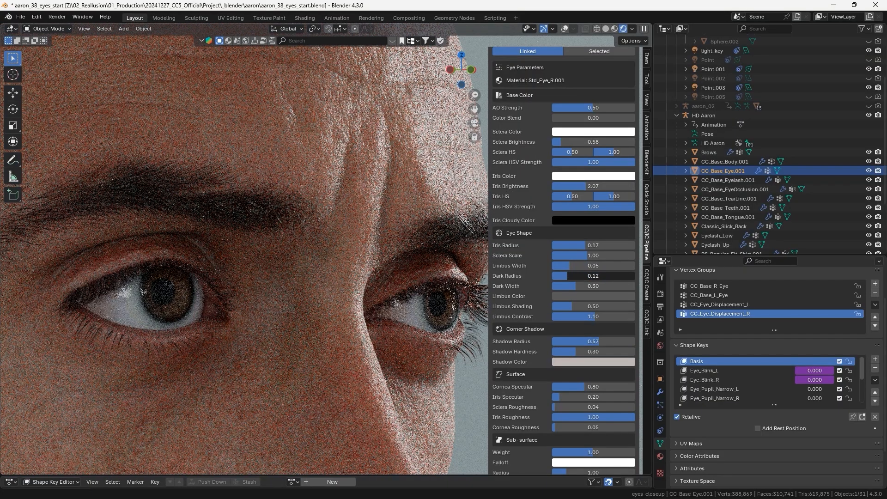
left_click(593, 176)
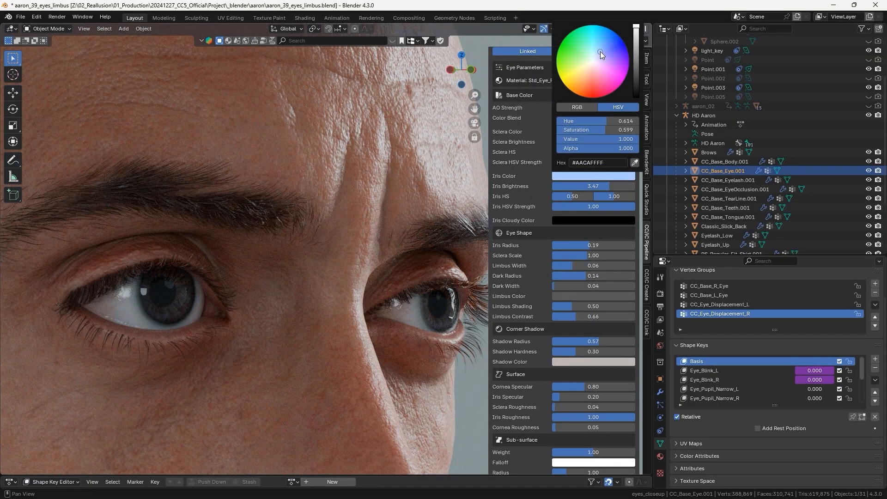
left_click(592, 73)
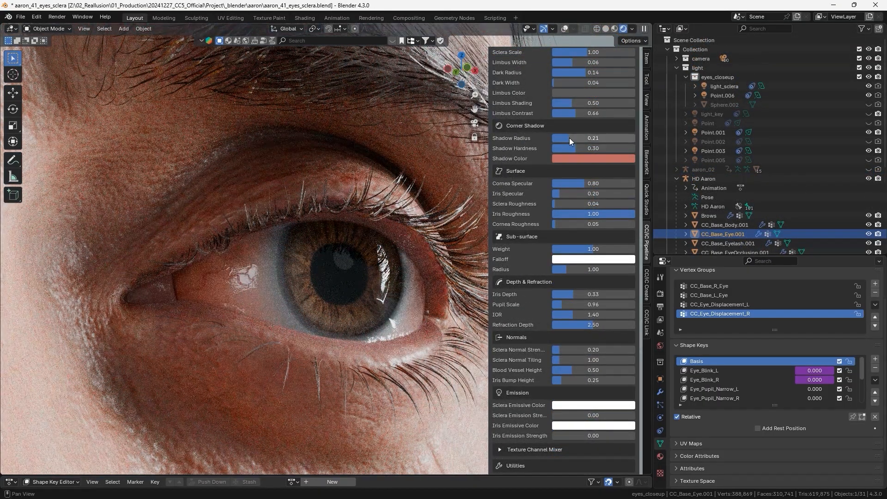
left_click_drag(566, 148, 622, 148)
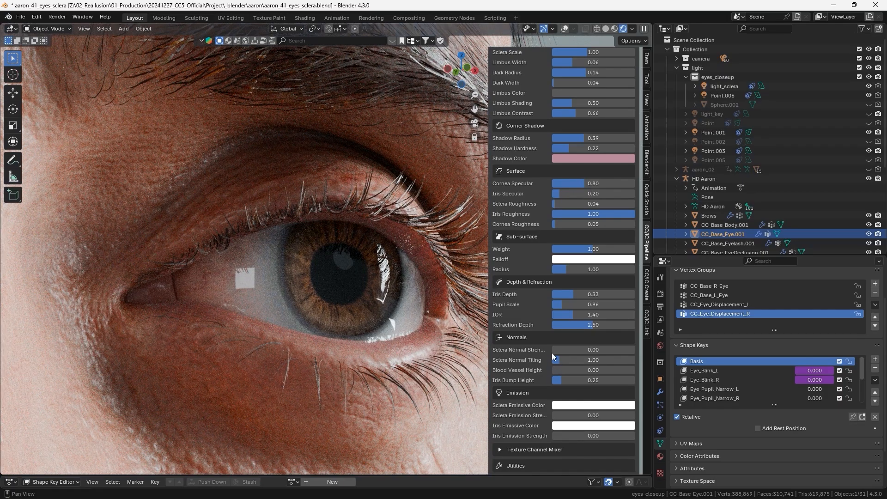
left_click_drag(557, 349, 580, 349)
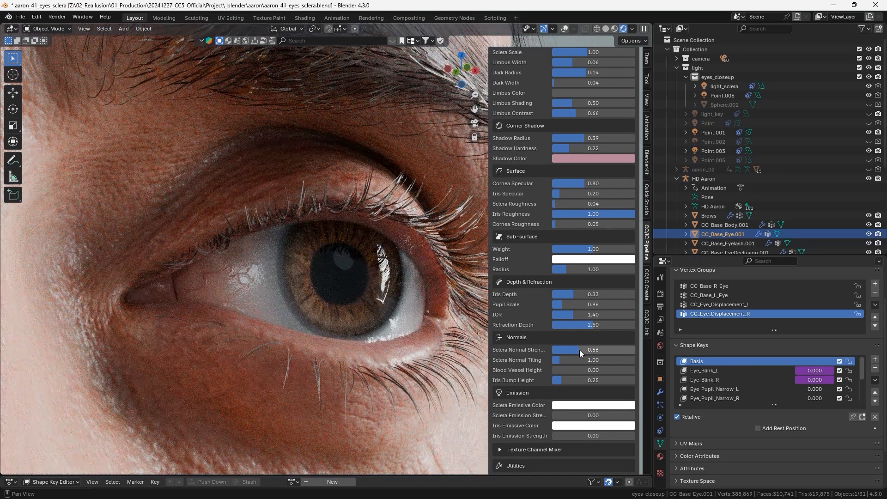
left_click_drag(580, 349, 560, 349)
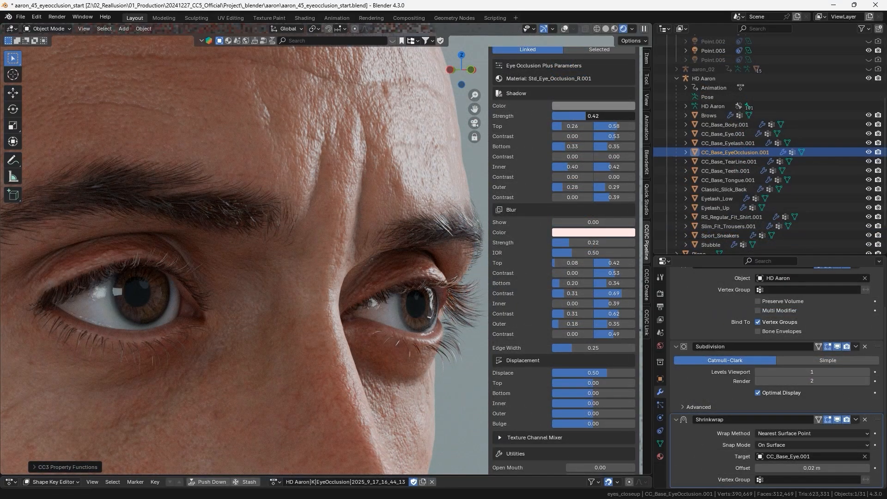
- Adjust eye occlusion shadow strength, then select the tear line and tweak its roughness
left_click_drag(565, 115, 594, 116)
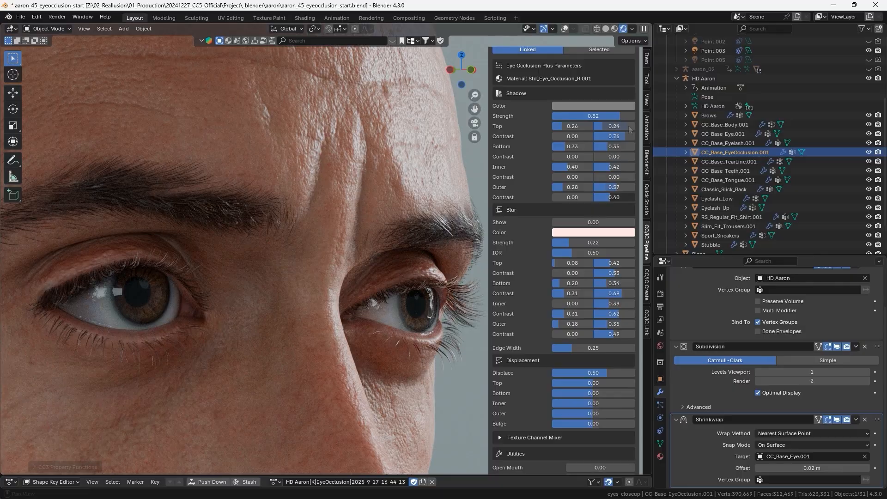
left_click(735, 161)
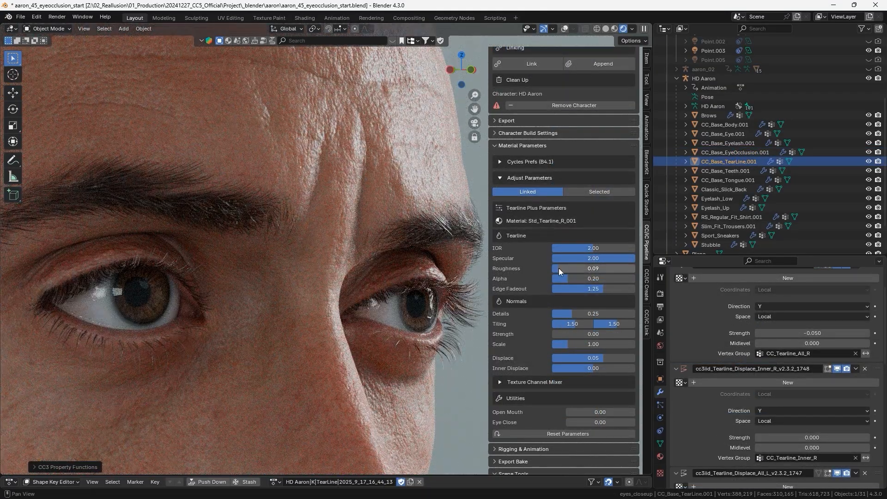
left_click_drag(560, 268, 623, 267)
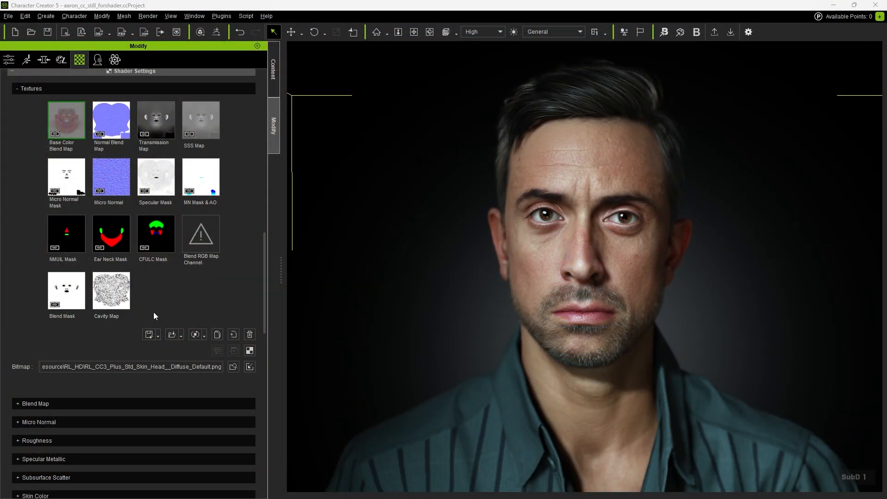
mouse_move(111, 290)
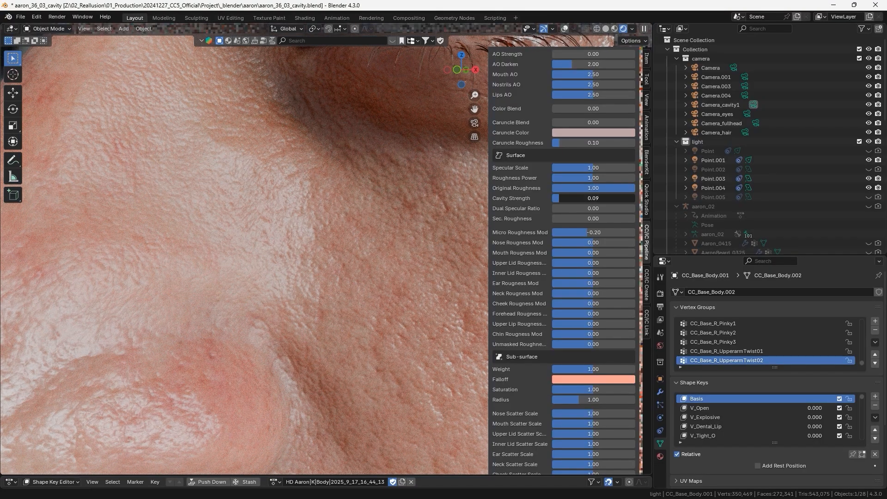
- Set Aaron's skin Cavity Strength to about 0.09
left_click_drag(565, 198, 633, 198)
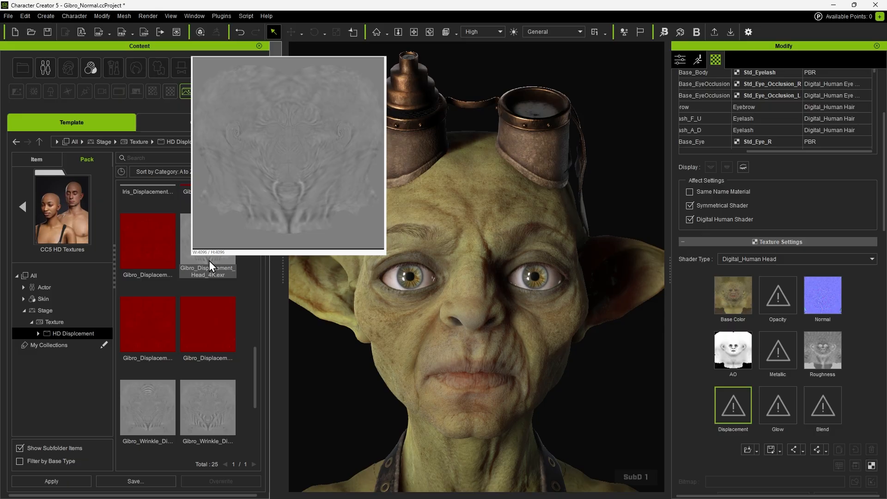
- Import Gibro_Displacement_Head_4K.exr as a grayscale height map and raise the skin displacement amount
left_click(207, 242)
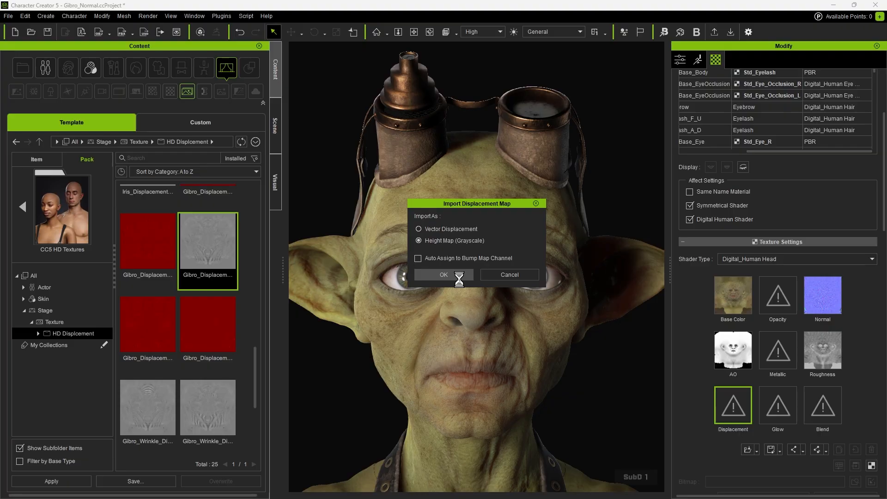
left_click(443, 275)
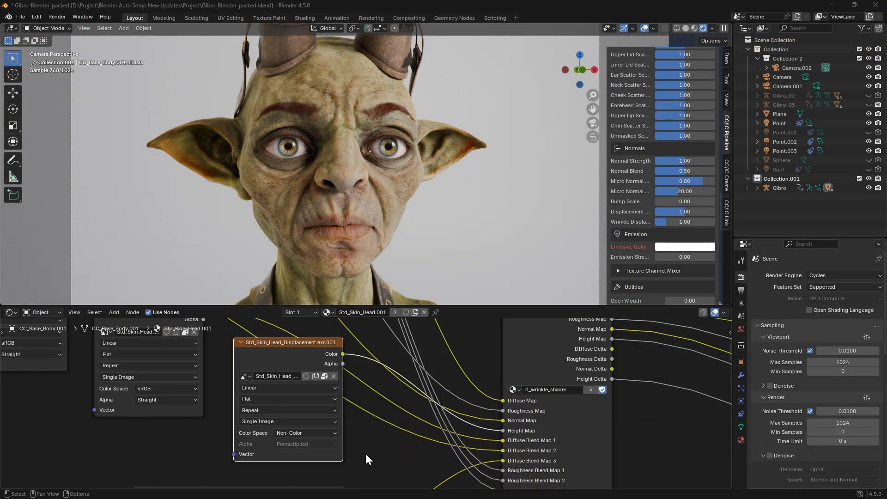
mouse_move(627, 221)
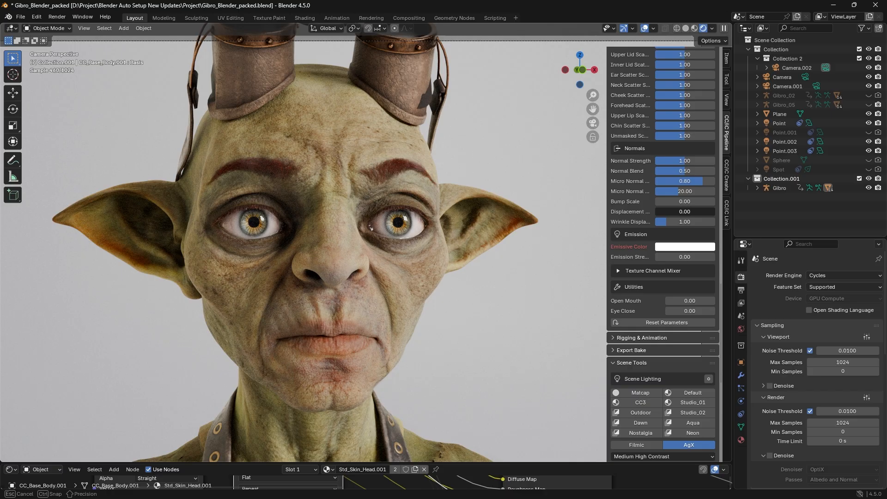
left_click_drag(679, 211, 701, 211)
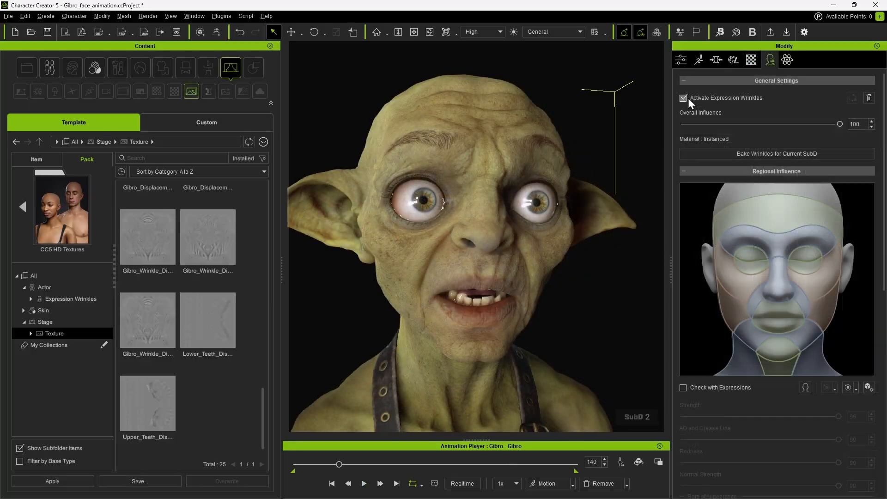
- Disable expression wrinkles, fill Wrinkle Displacement slots, and choose the motion-inclusive Blender export preset
left_click(683, 98)
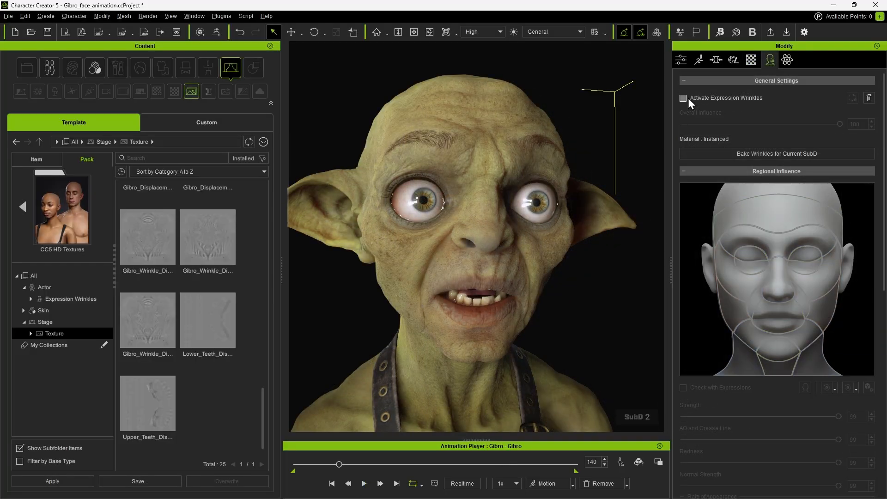
left_click(683, 98)
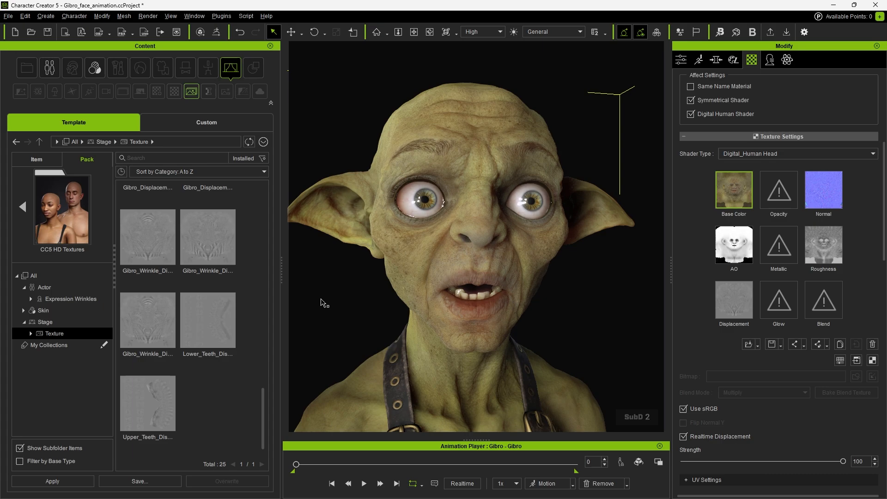
scroll("down", 3)
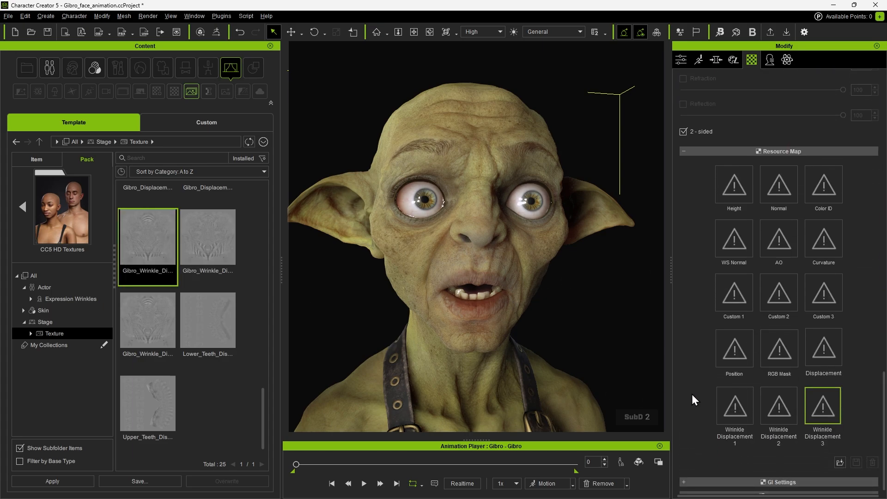
left_click(207, 236)
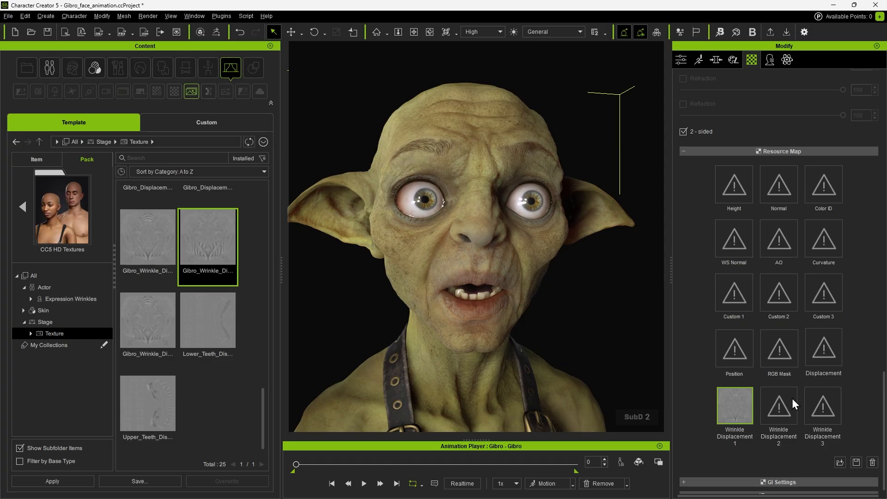
left_click(147, 320)
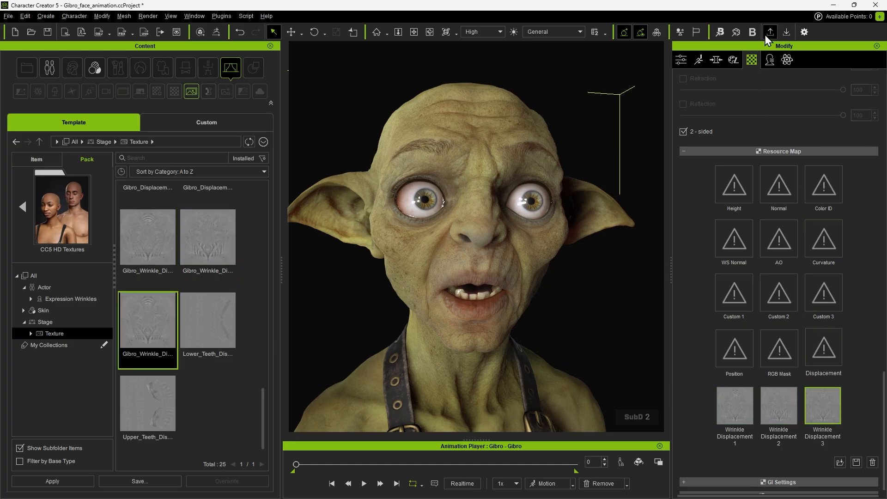
left_click(768, 32)
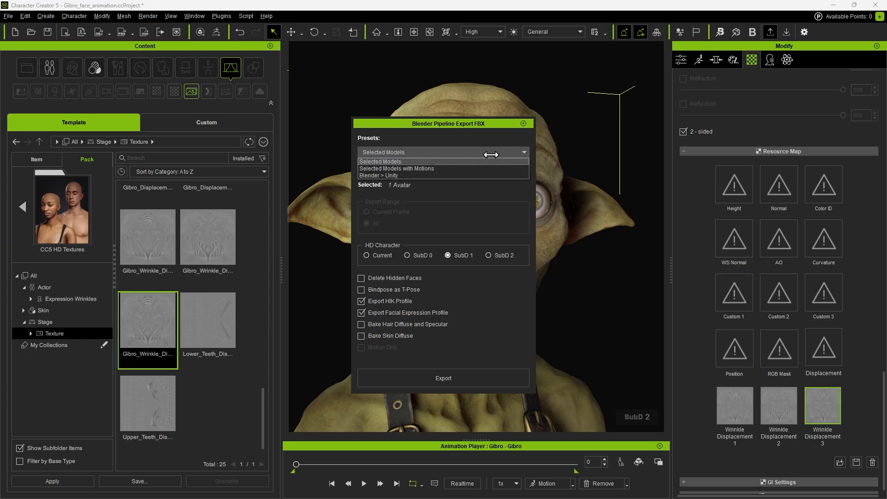
mouse_move(382, 169)
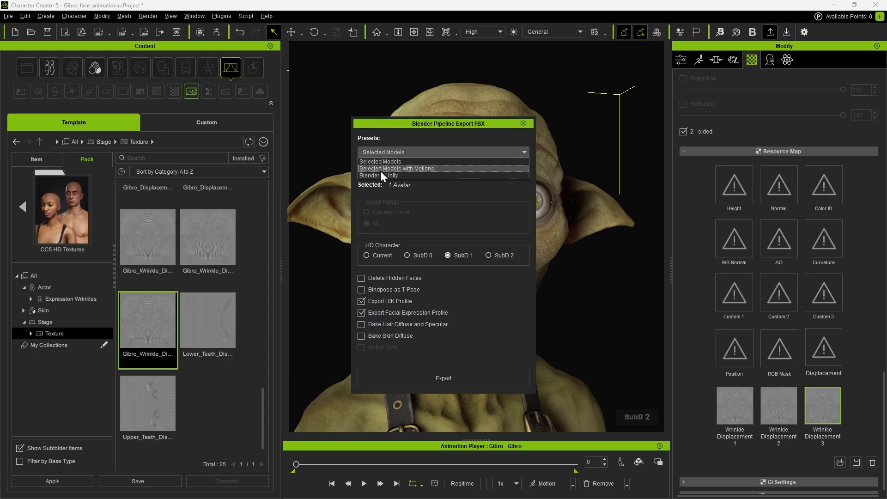
left_click(397, 168)
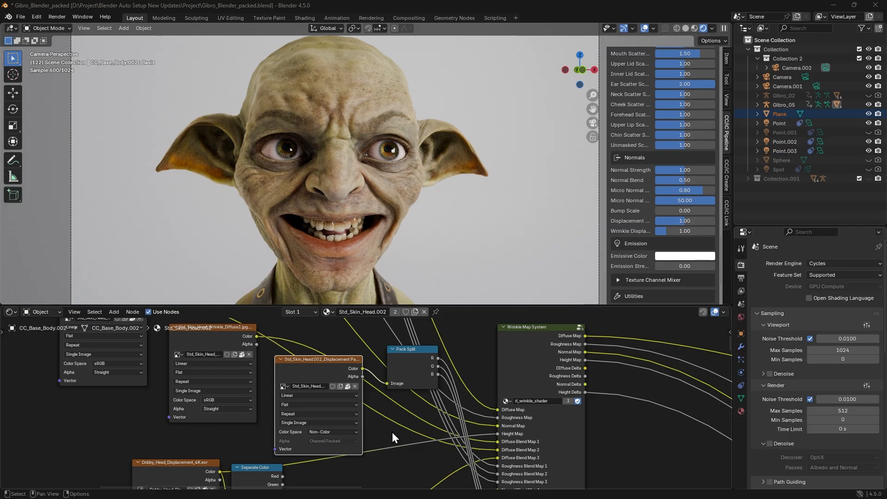
- Set head Wrinkle Displacement to 4.20, dip Wrinkle Maps Strength to 0.15, then restore 1.00
left_click(411, 348)
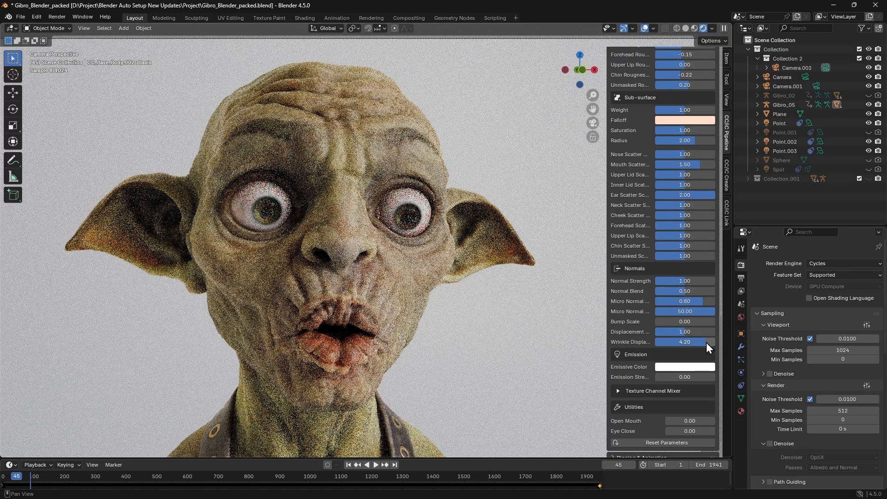
left_click_drag(707, 341, 673, 342)
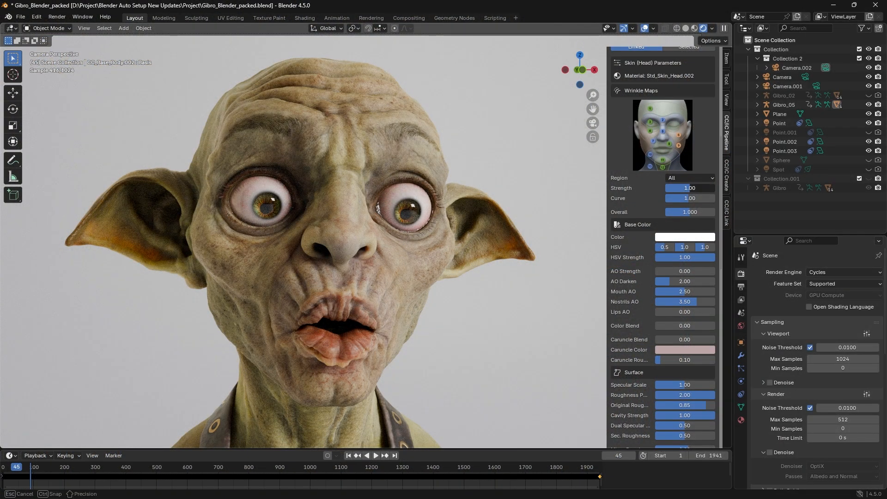
left_click_drag(704, 188, 670, 188)
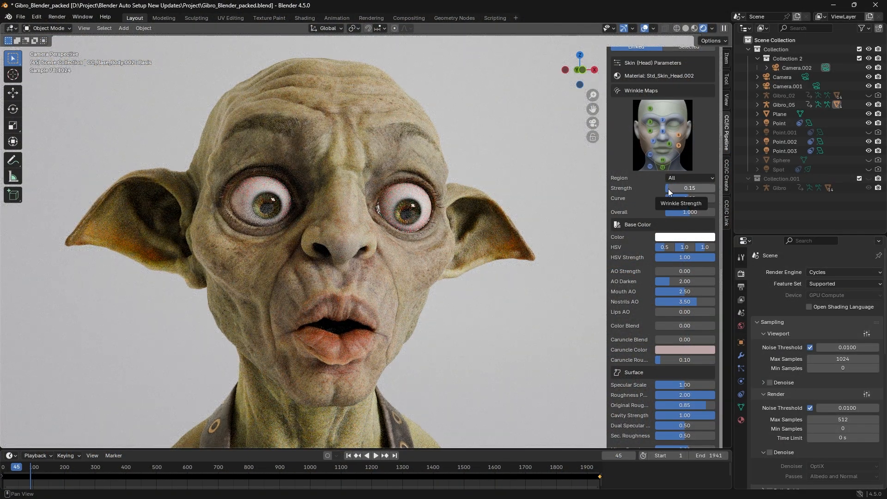
left_click_drag(670, 188, 707, 188)
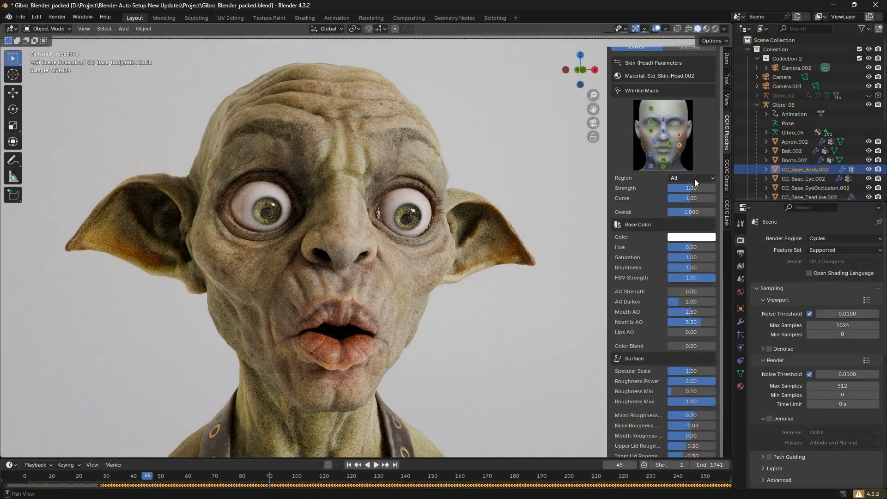
- Select the 1 - Brow Raise wrinkle region and adjust its strength
left_click(690, 177)
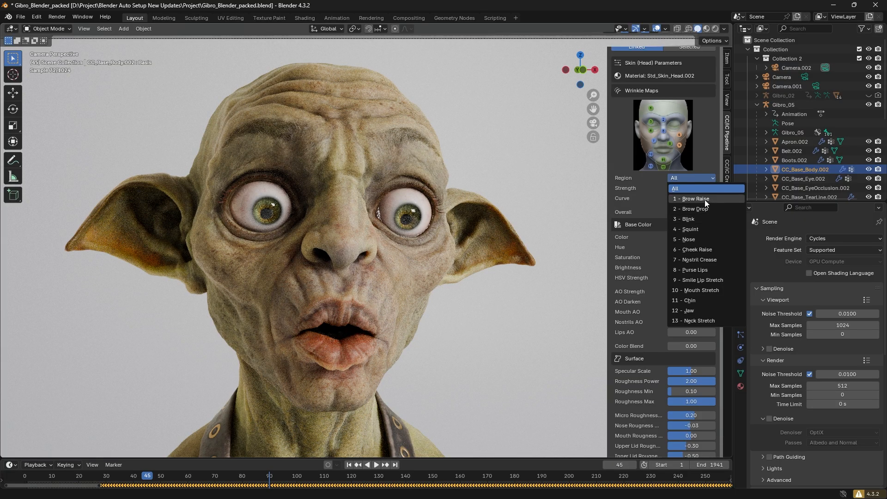
left_click(692, 198)
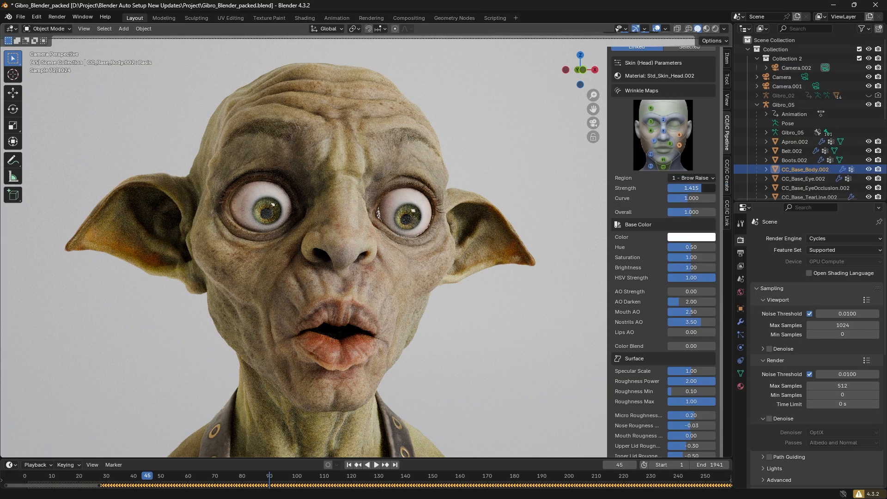
left_click_drag(690, 188, 701, 188)
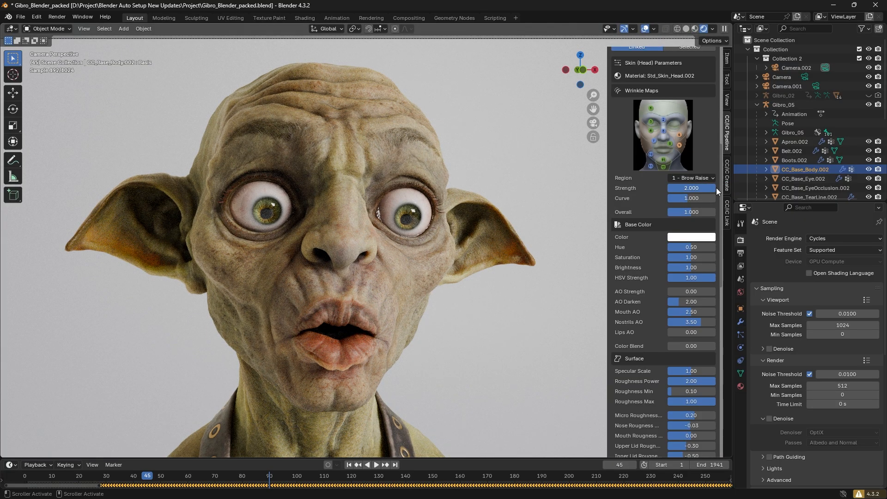
left_click_drag(713, 188, 673, 188)
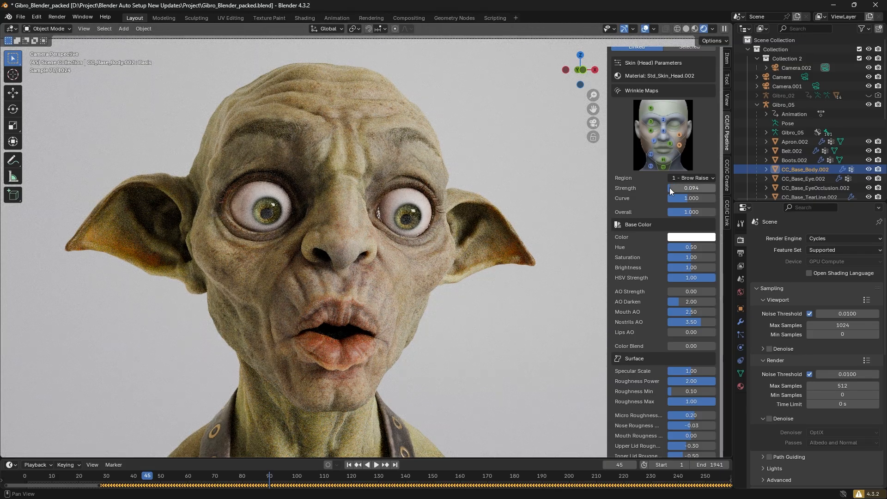
- Select the 6 - Cheek Raise wrinkle region and adjust its strength
left_click(690, 178)
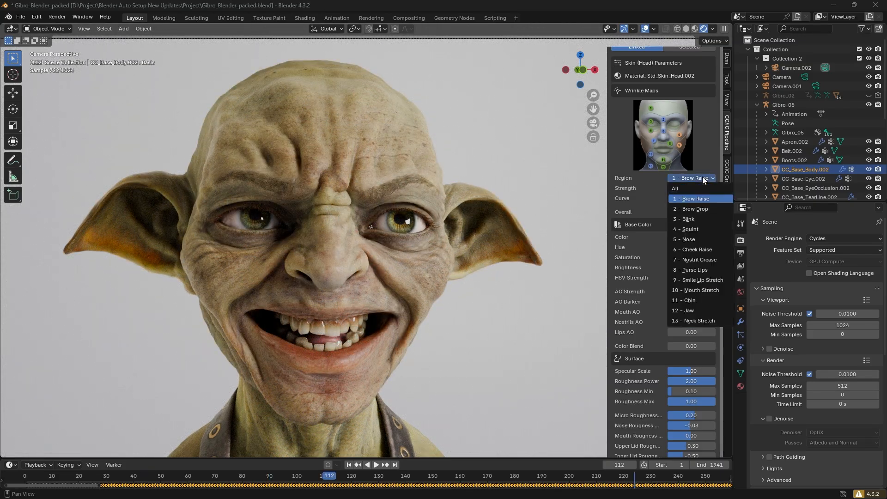
left_click(693, 249)
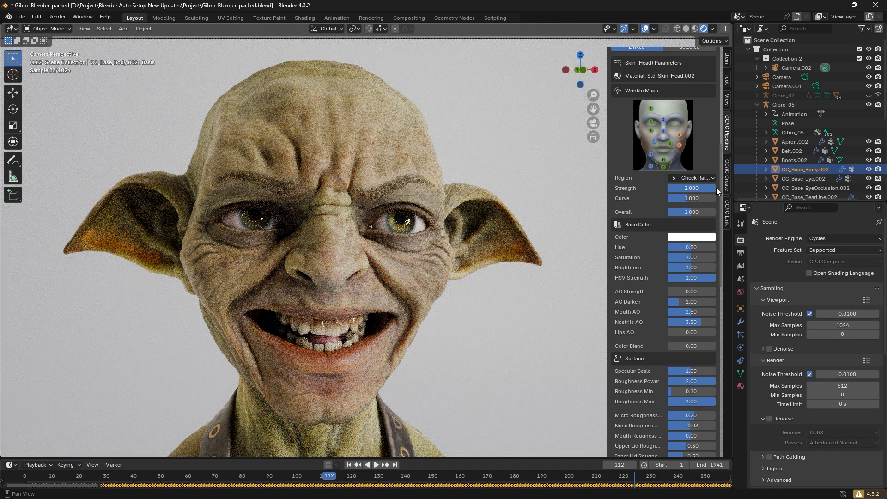
left_click_drag(708, 188, 676, 188)
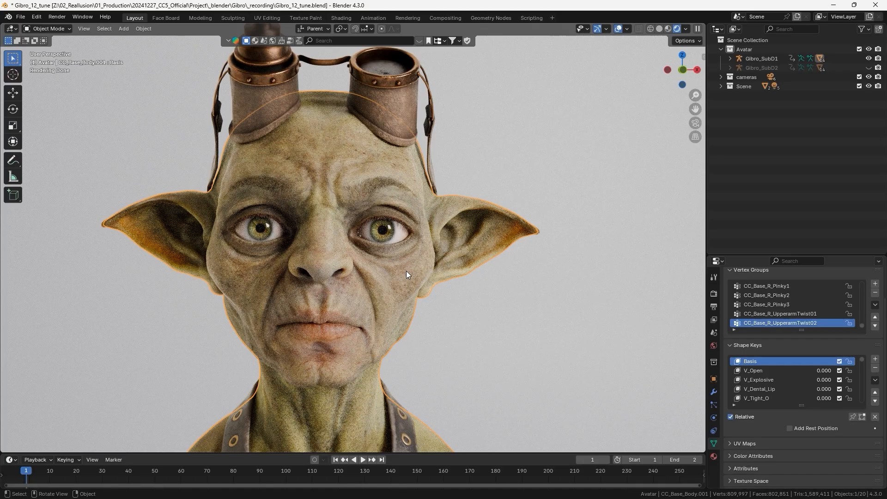
- Run Rigify Setup (Quick) from the CC/iC Pipeline rigging tools on Gibro
left_click(700, 244)
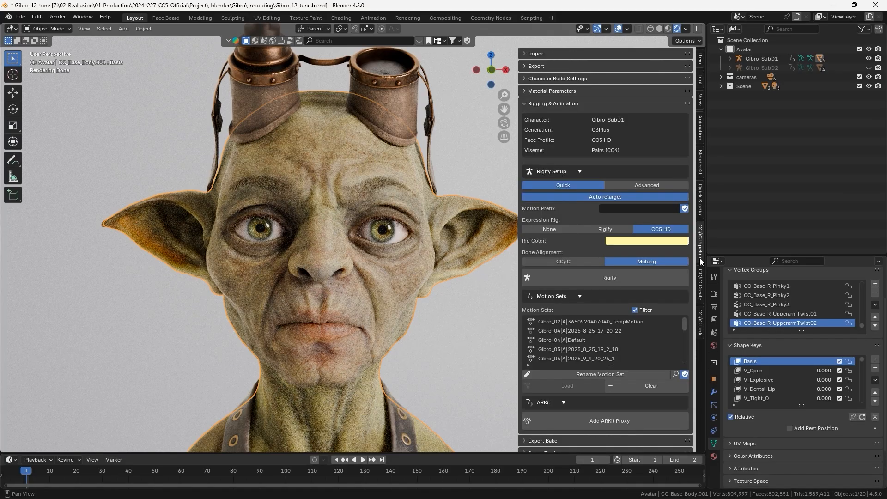
mouse_move(677, 224)
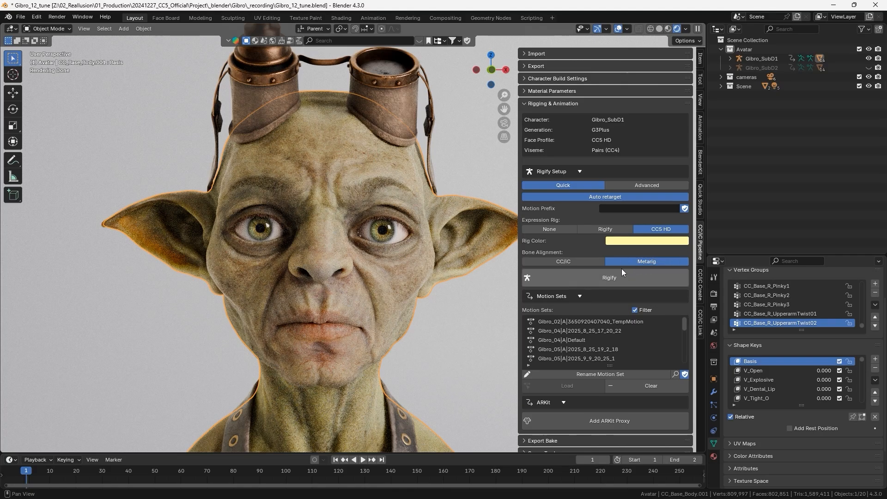
mouse_move(610, 277)
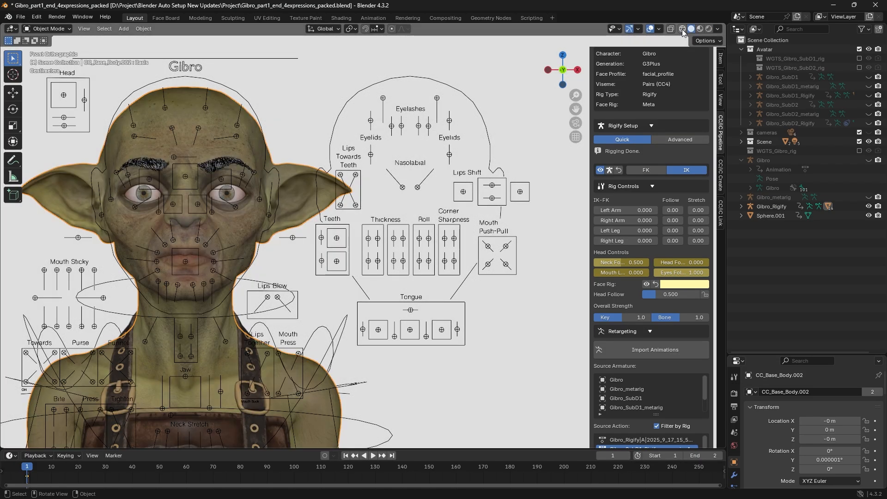
- Select the face rig, shift the face board sideways along X, and tint its controls green
left_click(717, 28)
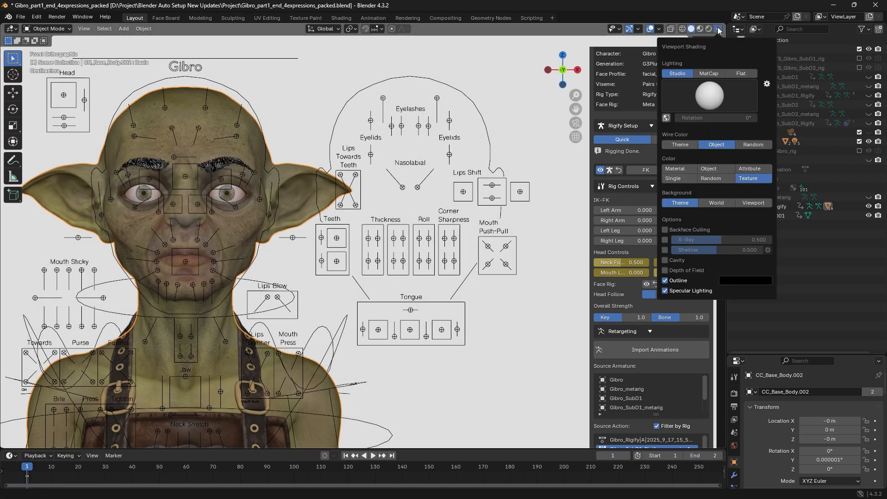
mouse_move(764, 193)
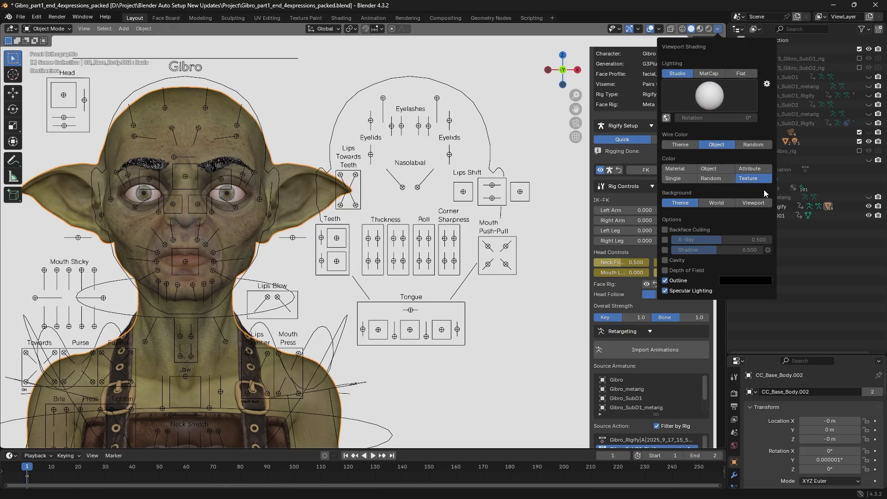
left_click(716, 29)
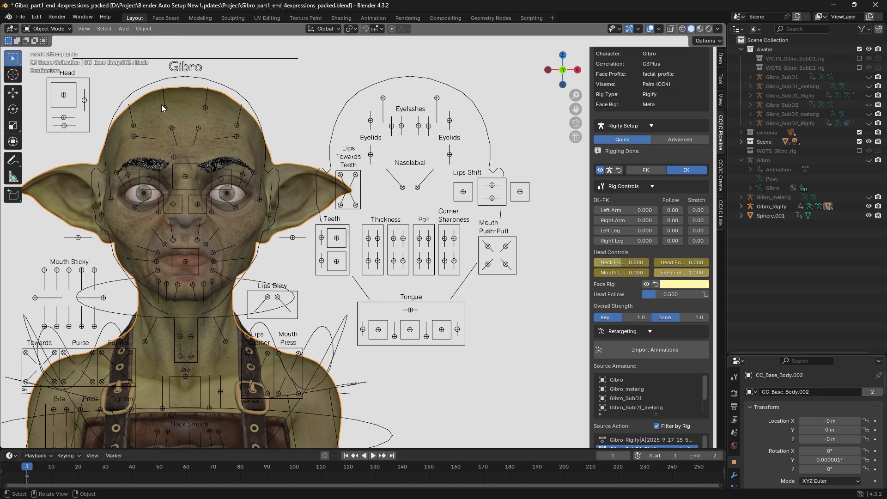
mouse_move(234, 74)
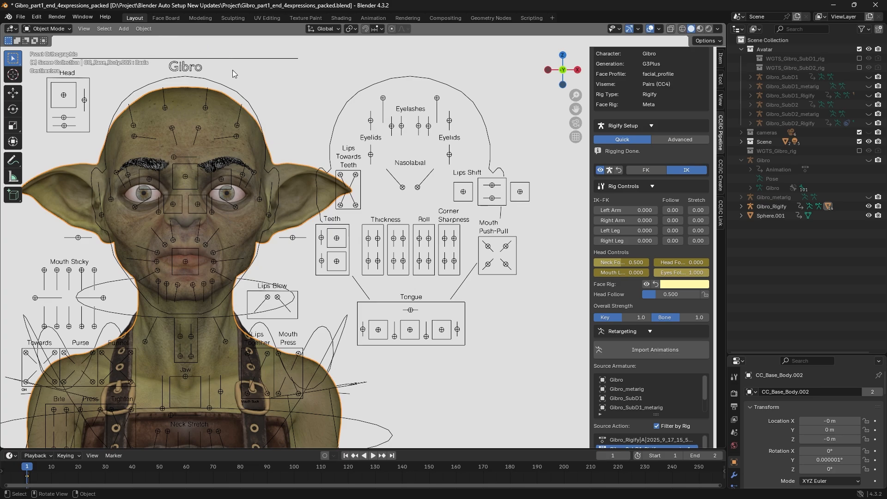
left_click(771, 206)
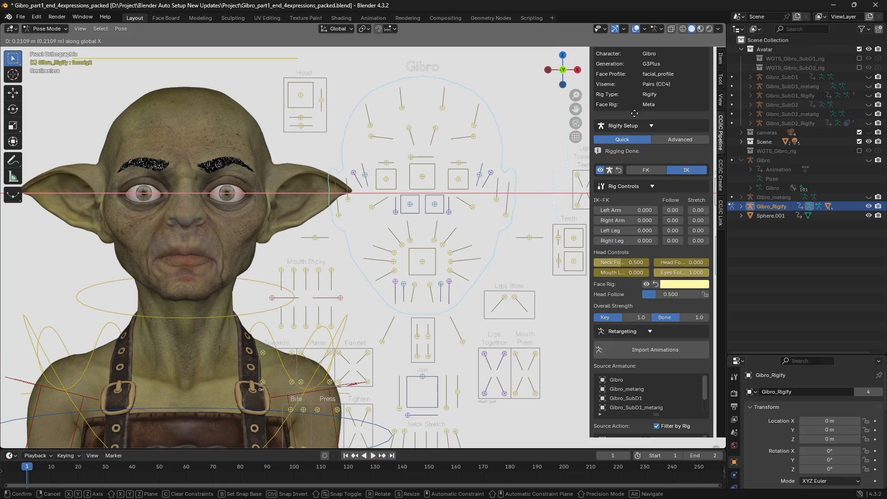
left_click(684, 283)
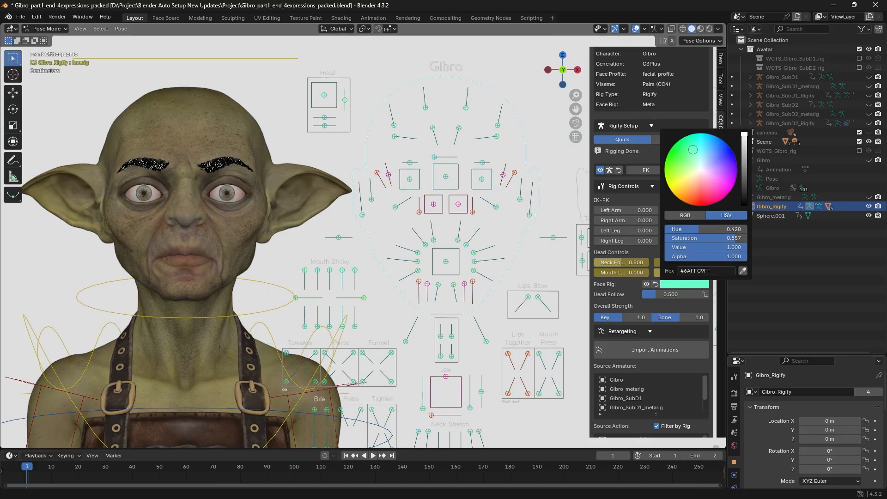
left_click(685, 170)
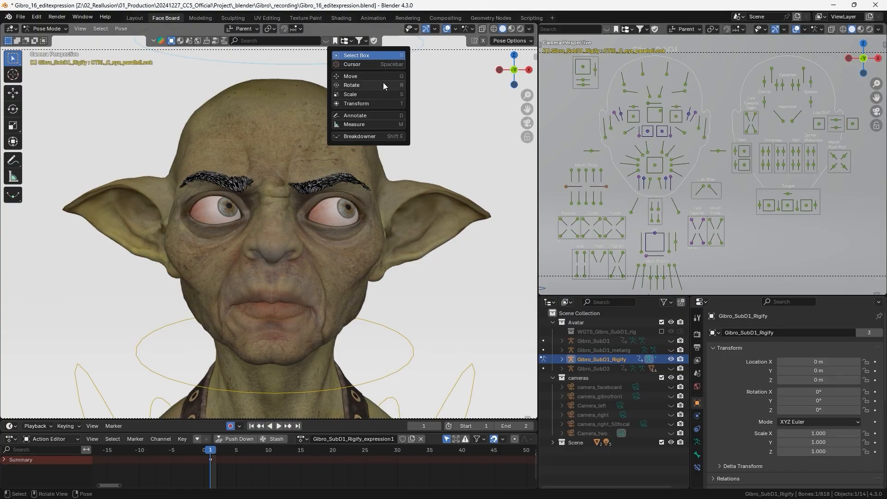
- List body shape keys filtered by 'ear', then select eye curve keys near frame 583
left_click(351, 76)
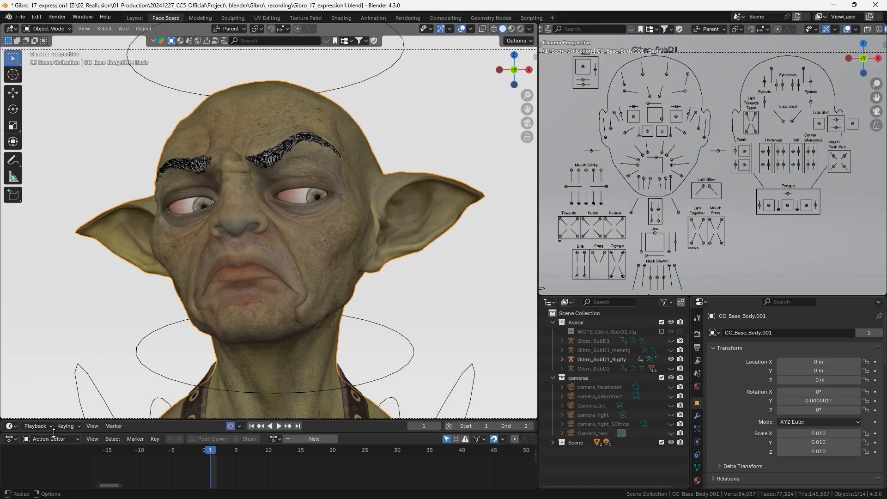
left_click(50, 438)
type("expressi")
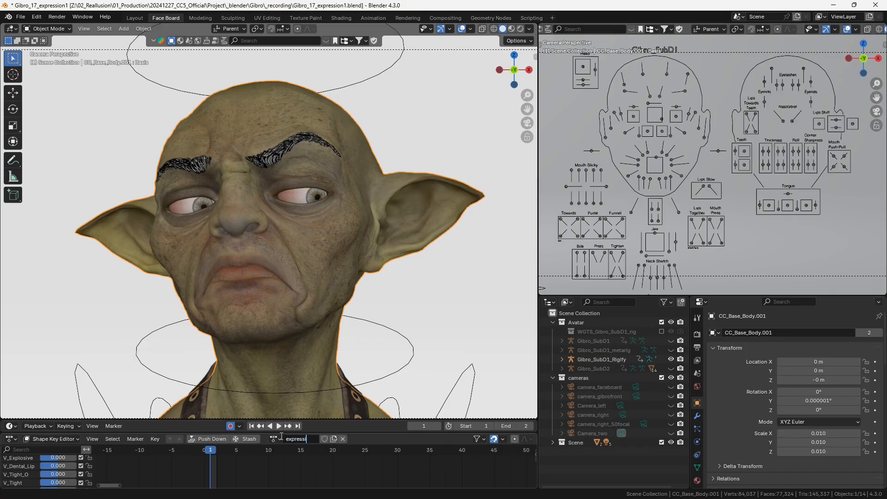
type("ear")
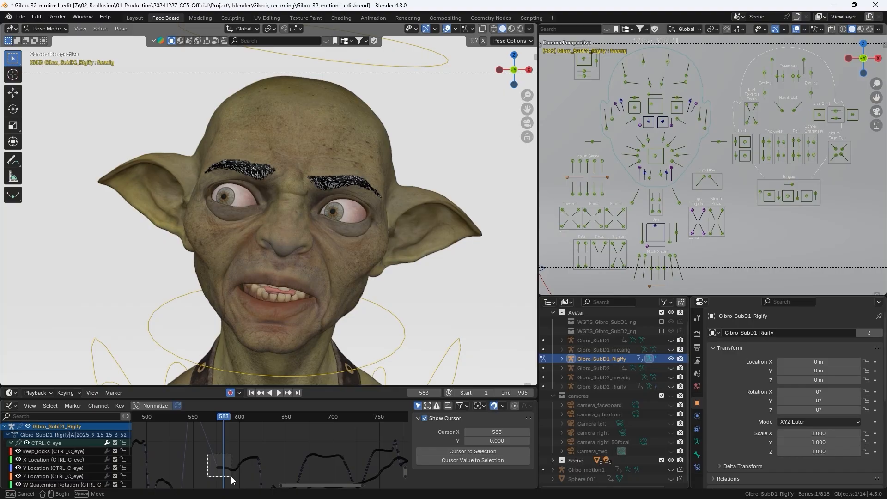
left_click(278, 392)
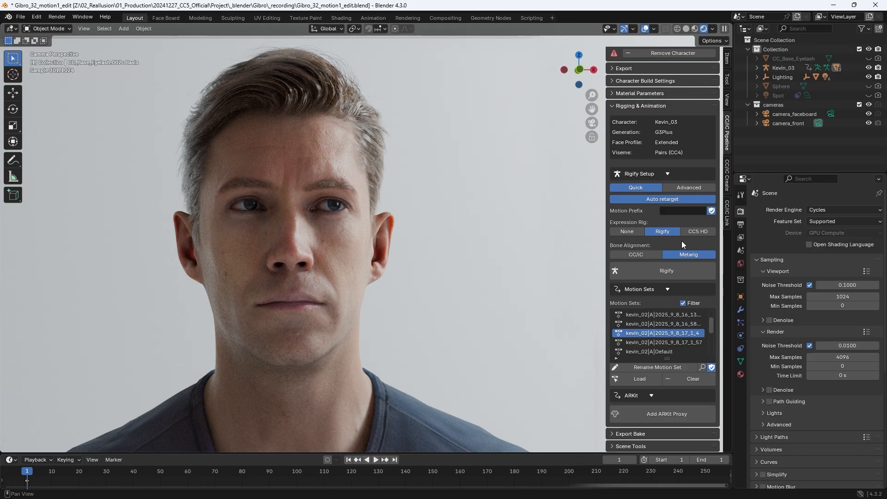
mouse_move(690, 245)
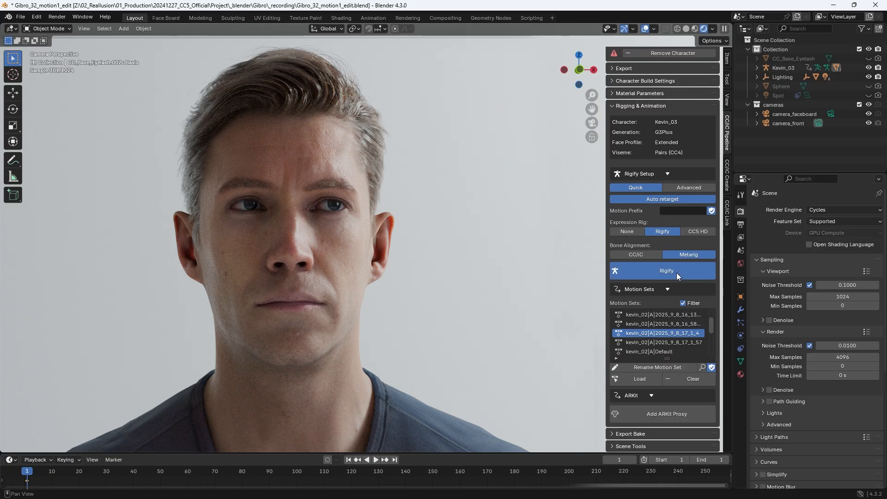
- Generate Kevin's Rigify rig with the Rigify expression rig and Metarig bone alignment
left_click(665, 270)
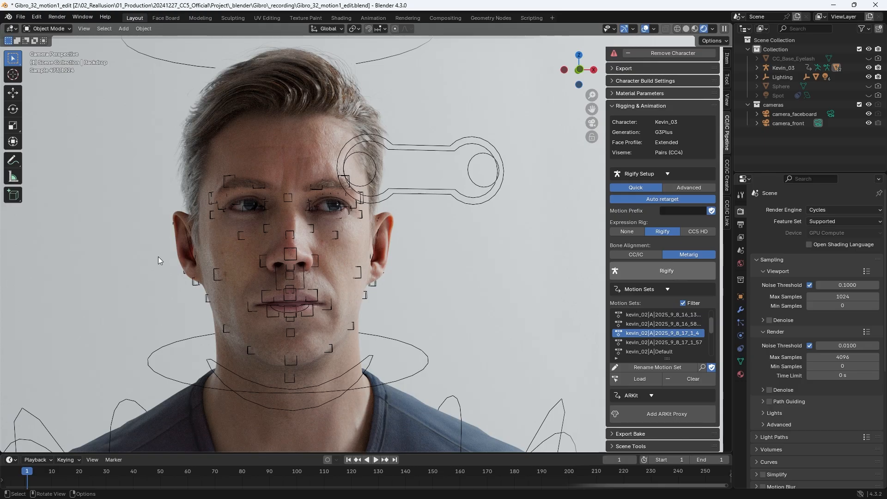
mouse_move(537, 274)
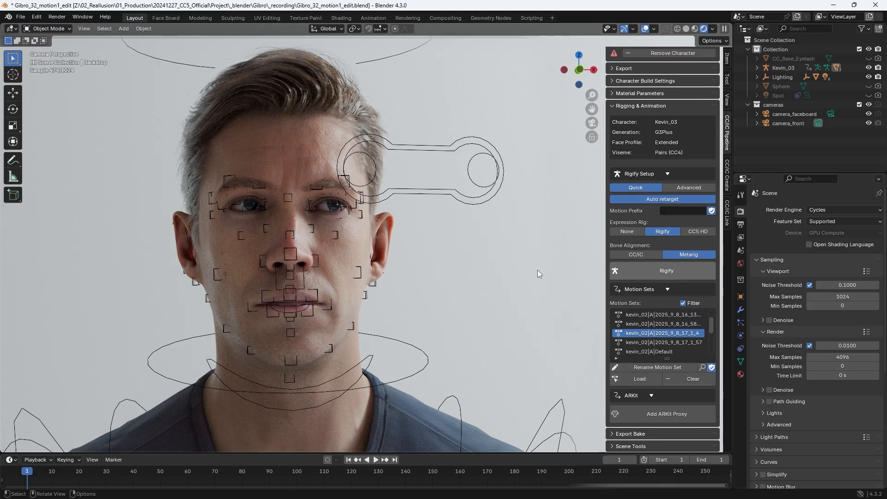
left_click(697, 231)
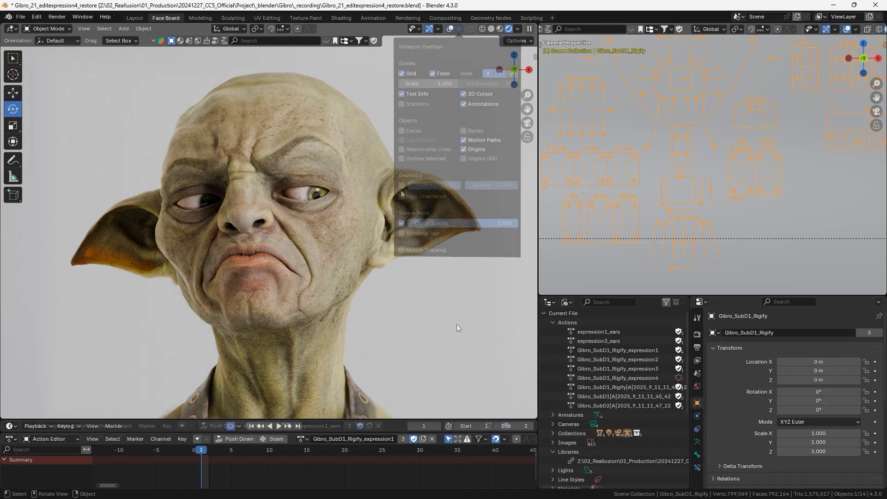
- Enable the Wireframe overlay under Geometry in the Viewport Overlays popover
left_click(402, 184)
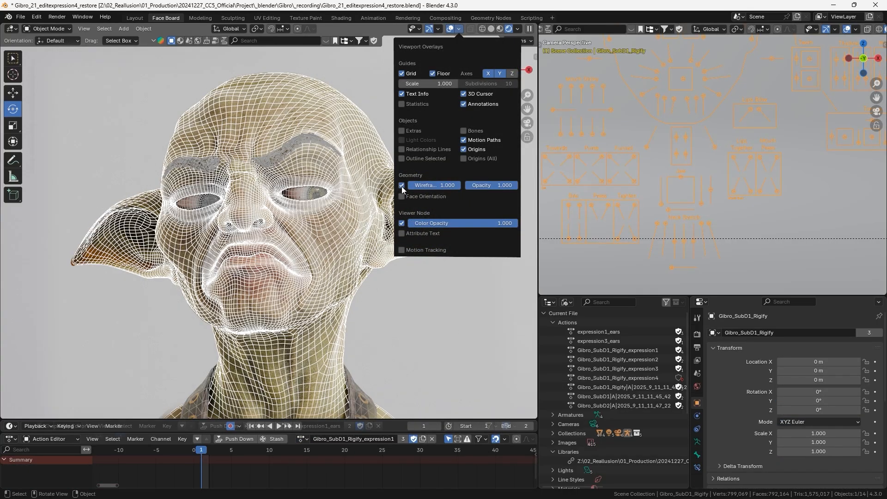
left_click(458, 29)
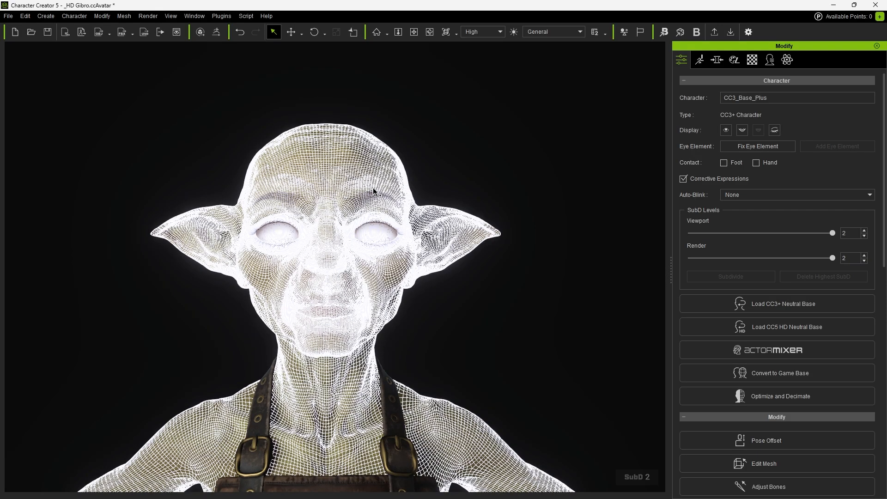
- Show HD Gibro in wireframe display at SubD level 2
left_click(713, 31)
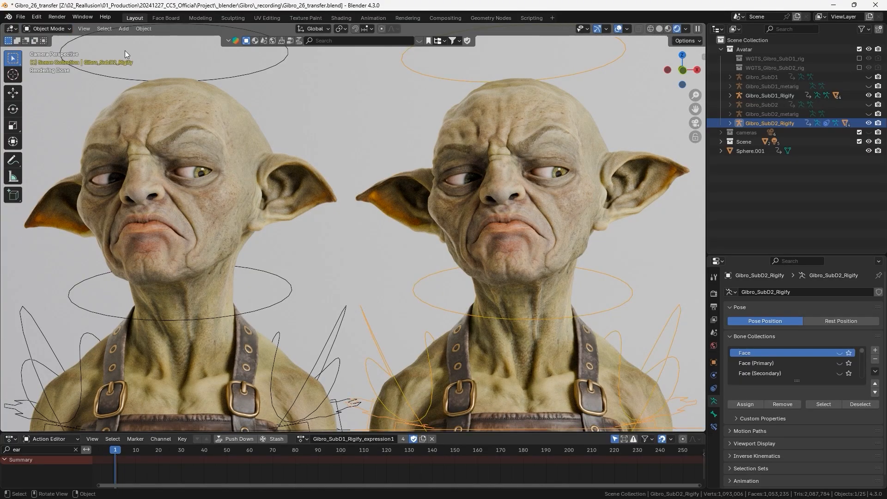
- Apply the frowning, side-glancing expression action to Gibro_SubD2_Rigify from the SubD1 rig
left_click(51, 439)
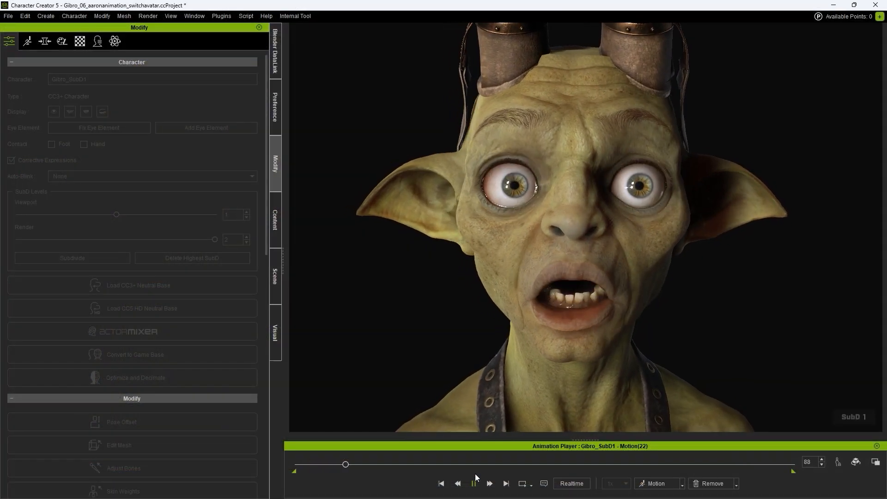
- Play and pause Gibro's animation, then export him to Blender as Selected Models with Motions, All
left_click(473, 483)
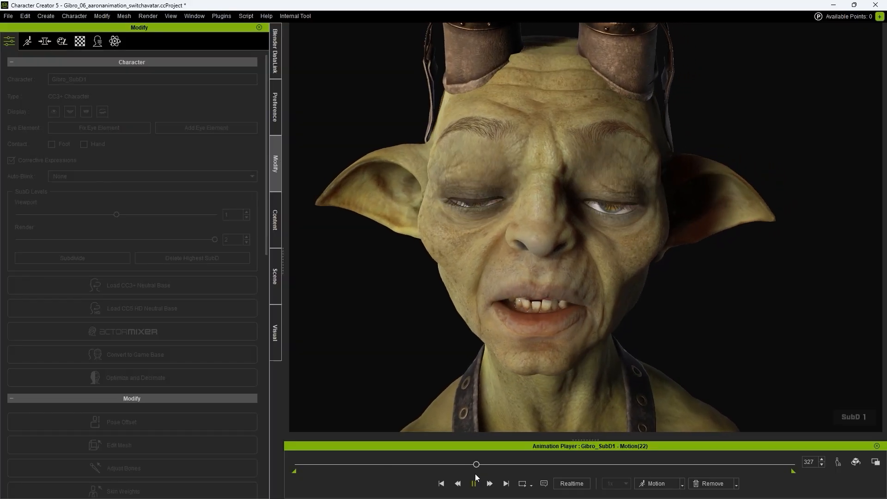
left_click(222, 16)
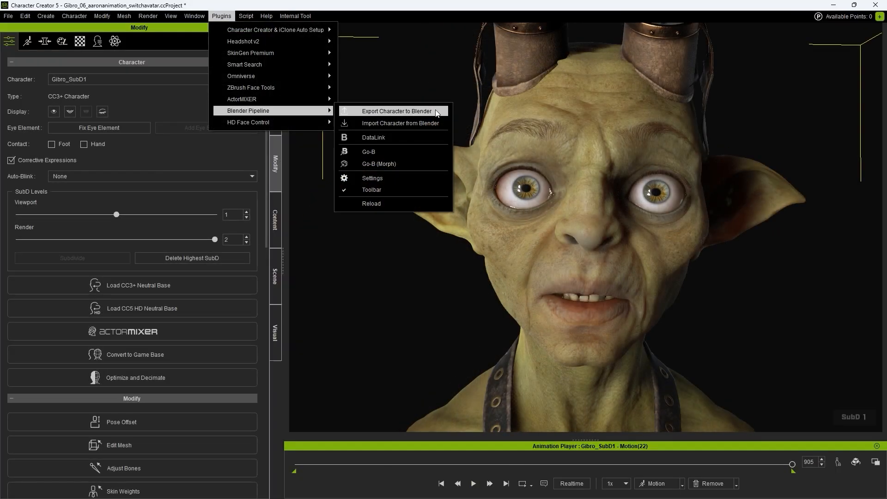
left_click(396, 111)
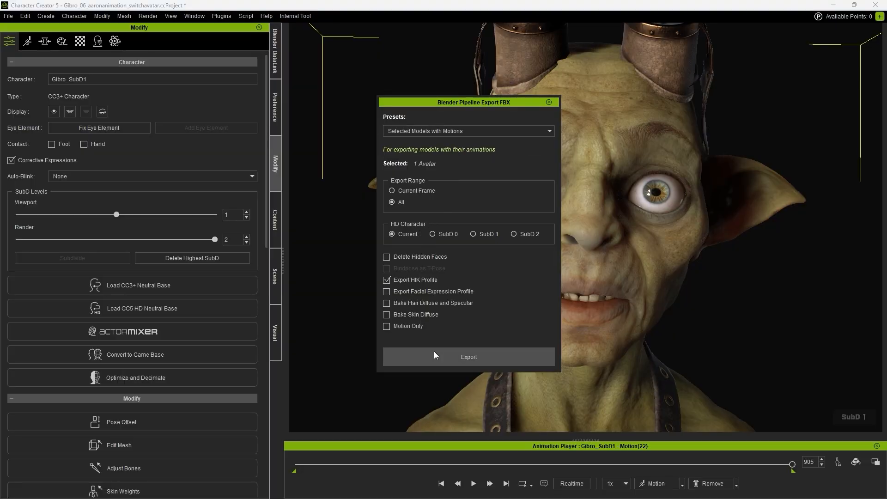
left_click(468, 356)
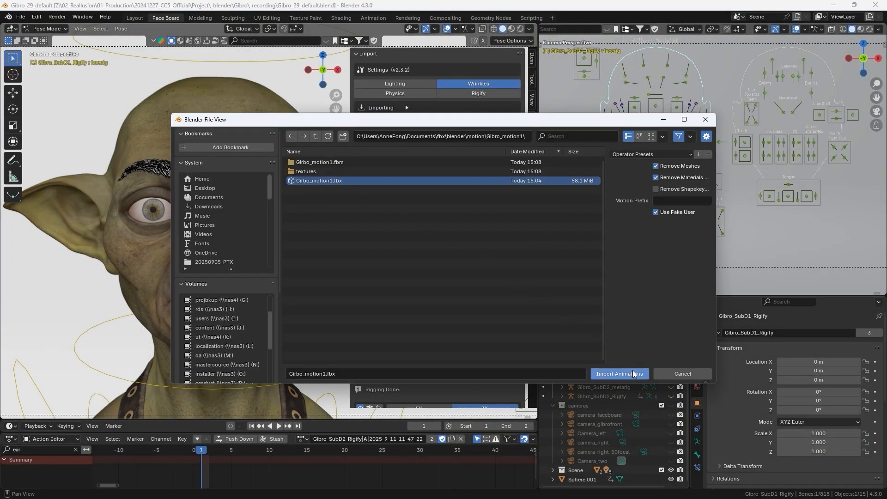
- Import the Girbo_motion1 FBX, preview its retarget onto Gibro_SubD1_Rigify, then bake it
left_click(617, 373)
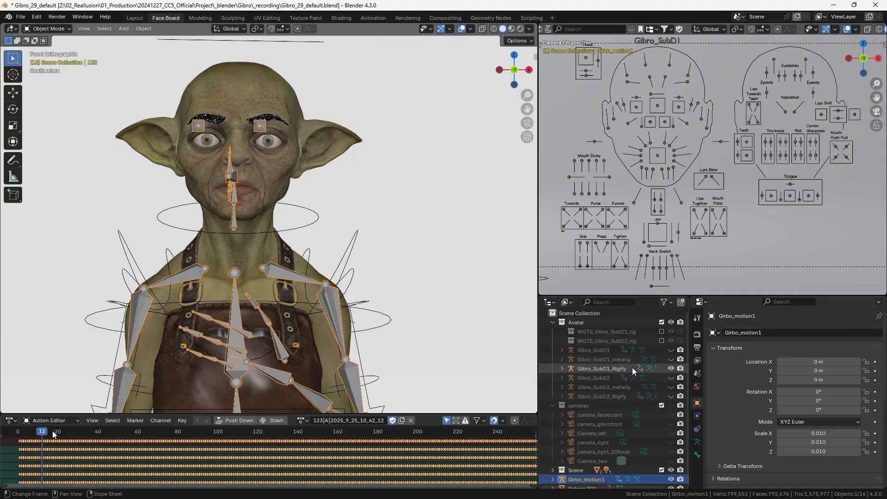
left_click(275, 430)
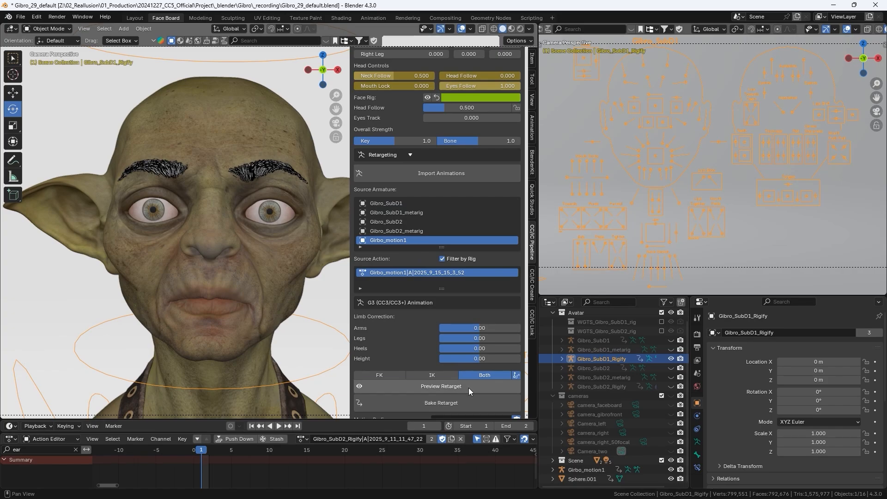
left_click(440, 385)
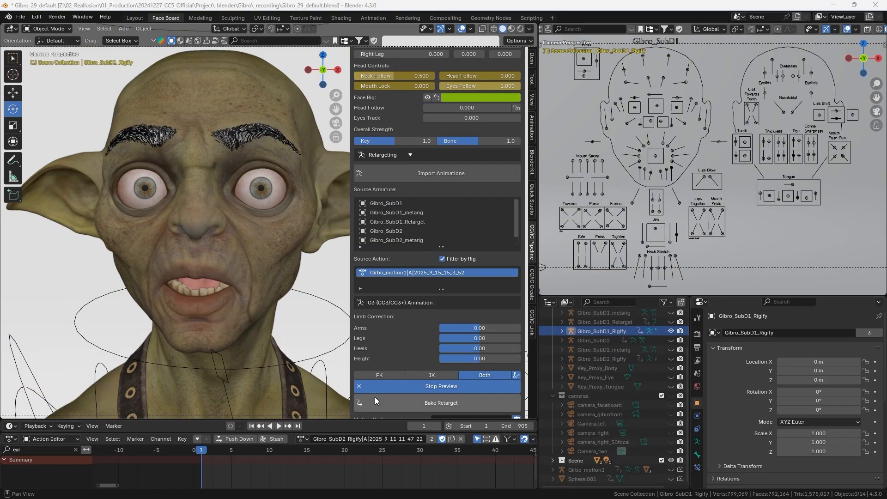
left_click(268, 426)
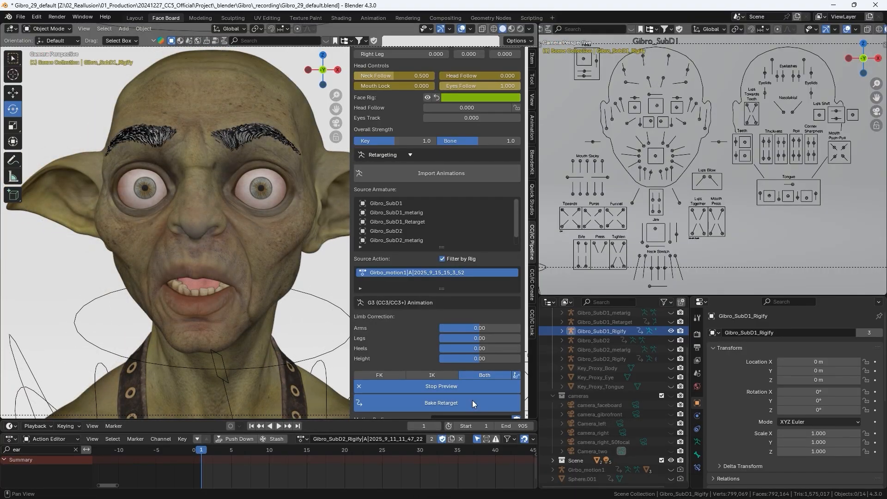
left_click(440, 403)
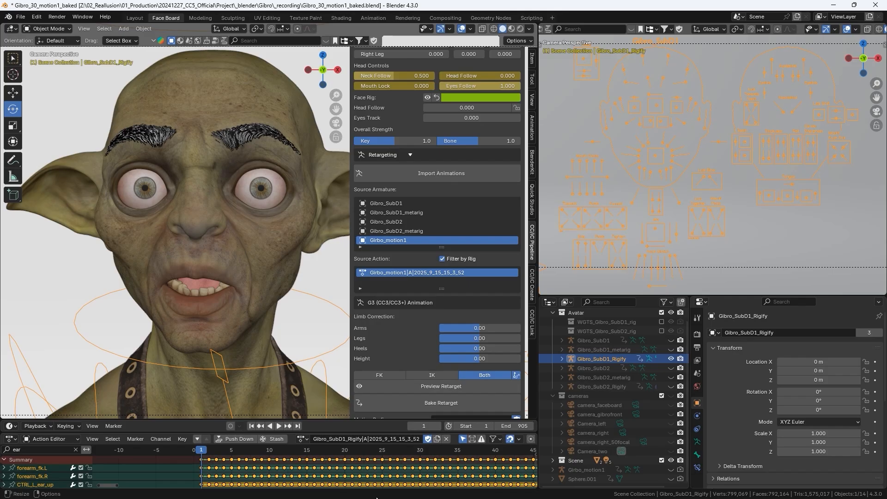